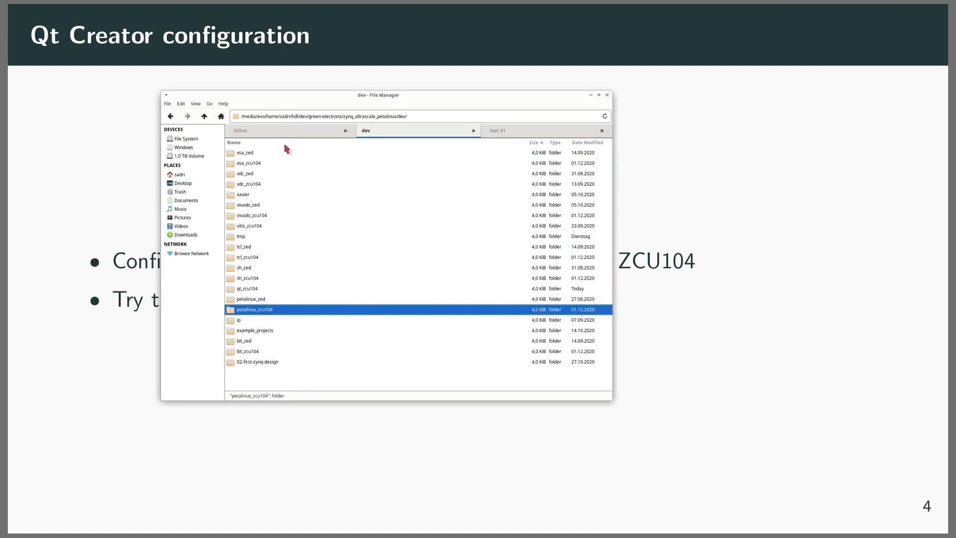
pyautogui.moveTo(269, 378)
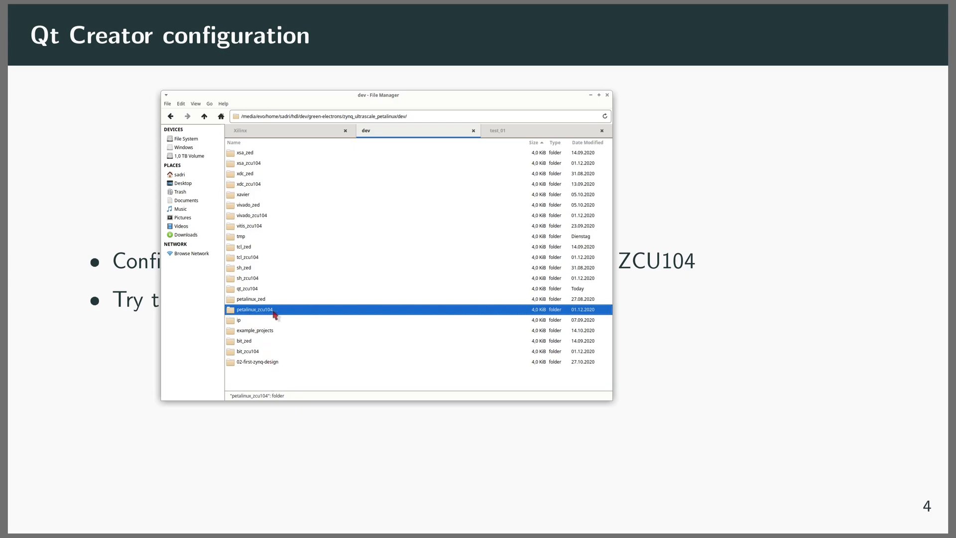
# Browse into petalinux_zcu104/mypetalinux images/linux and select the sdk.sh installer.
pyautogui.doubleClick(249, 309)
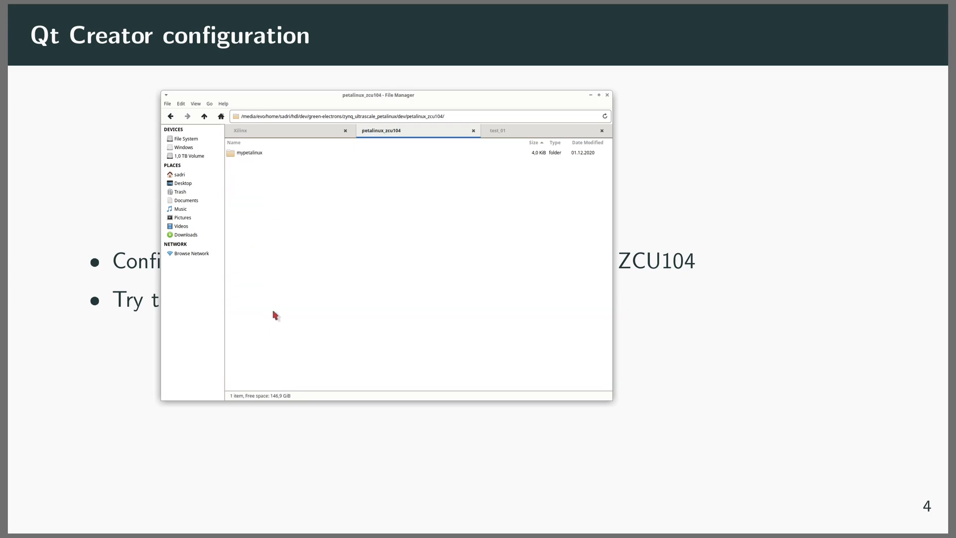
pyautogui.doubleClick(248, 152)
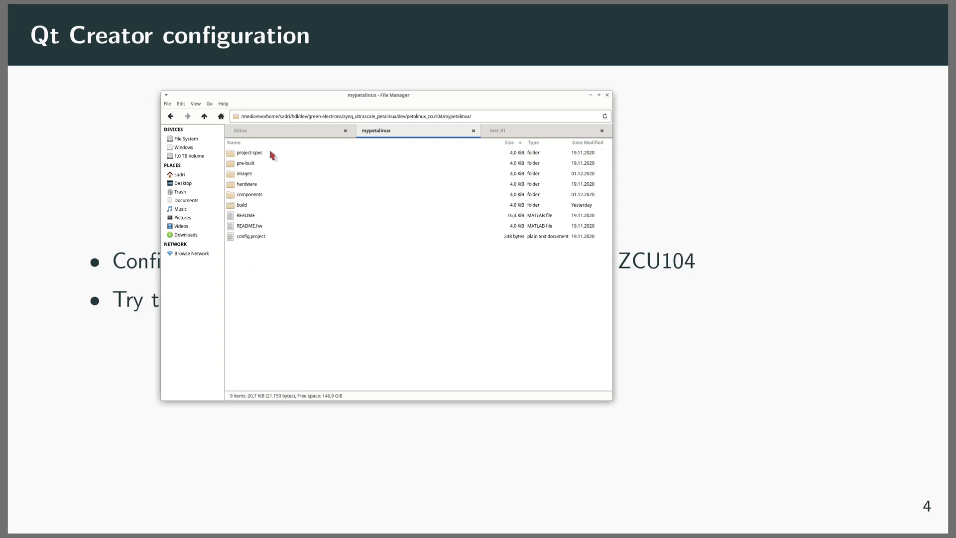
pyautogui.moveTo(267, 177)
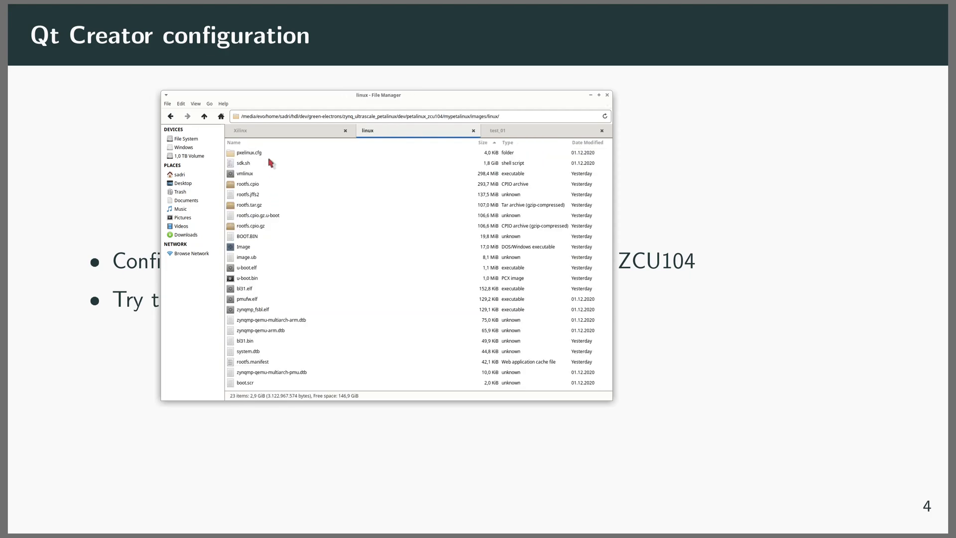
pyautogui.click(244, 163)
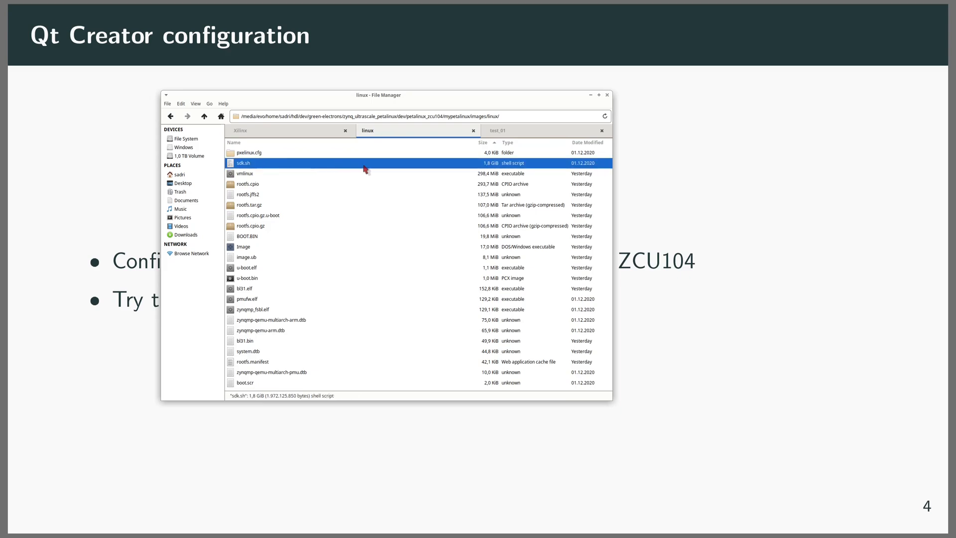
pyautogui.moveTo(492, 171)
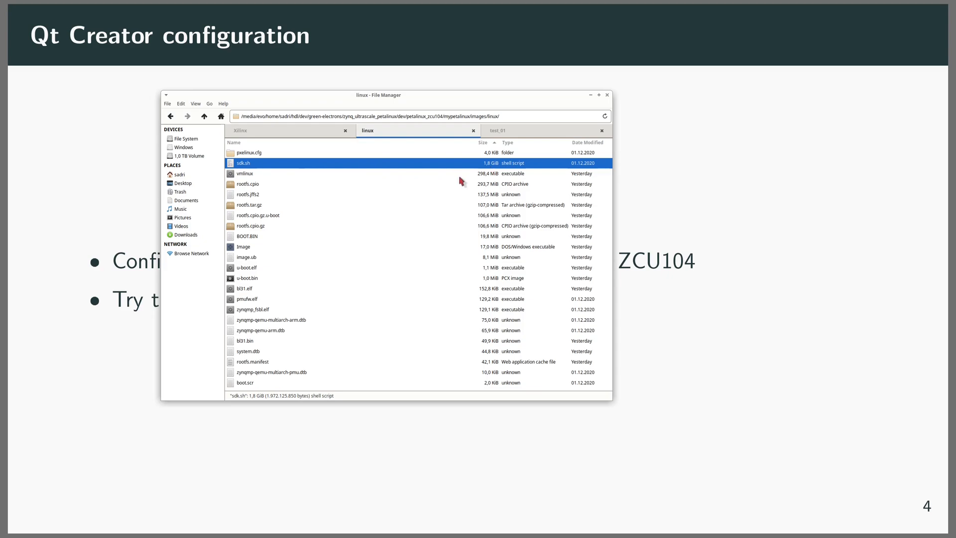
pyautogui.moveTo(361, 227)
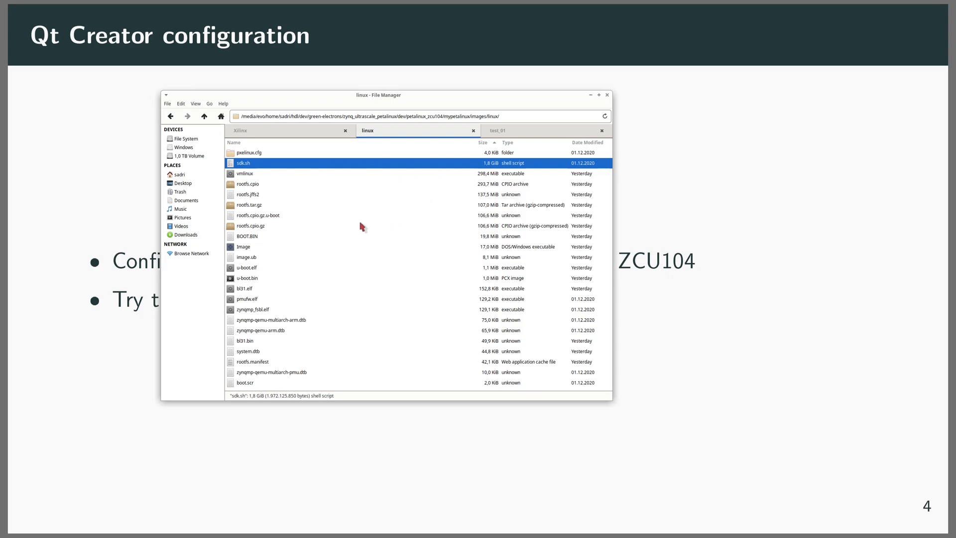
pyautogui.moveTo(346, 242)
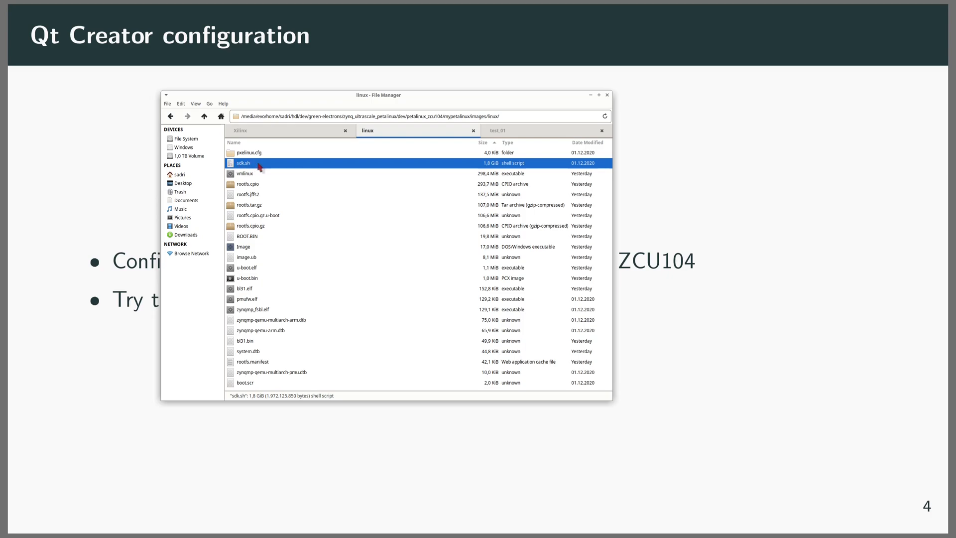
pyautogui.click(262, 129)
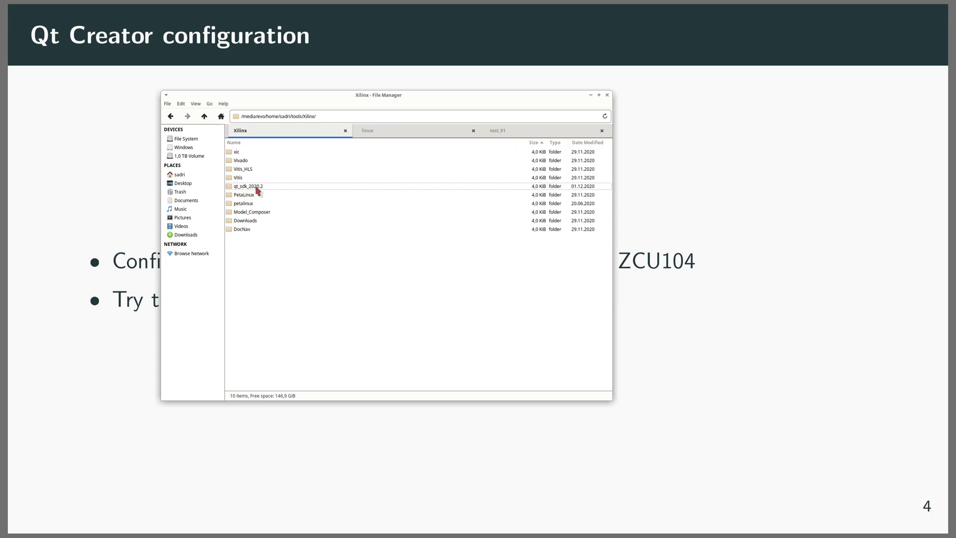
# Open tools/Xilinx/qt_sdk_2020.2 and select the environment-setup-aarch64-xilinx-linux script.
pyautogui.click(247, 185)
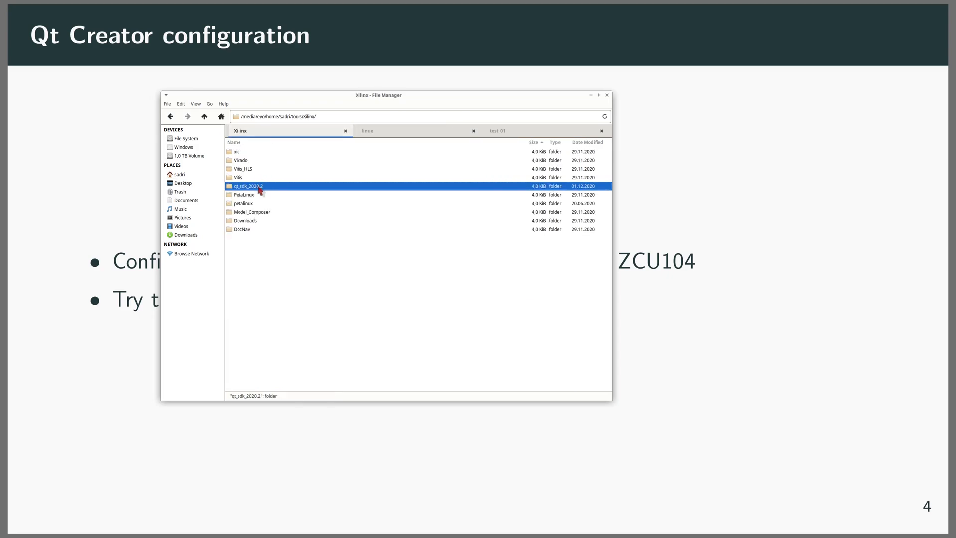
pyautogui.doubleClick(247, 185)
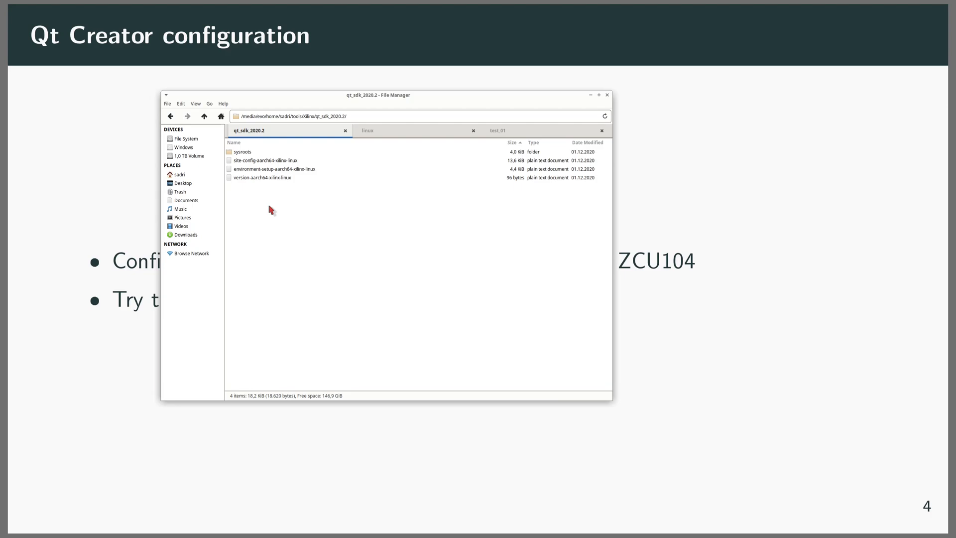
pyautogui.click(274, 168)
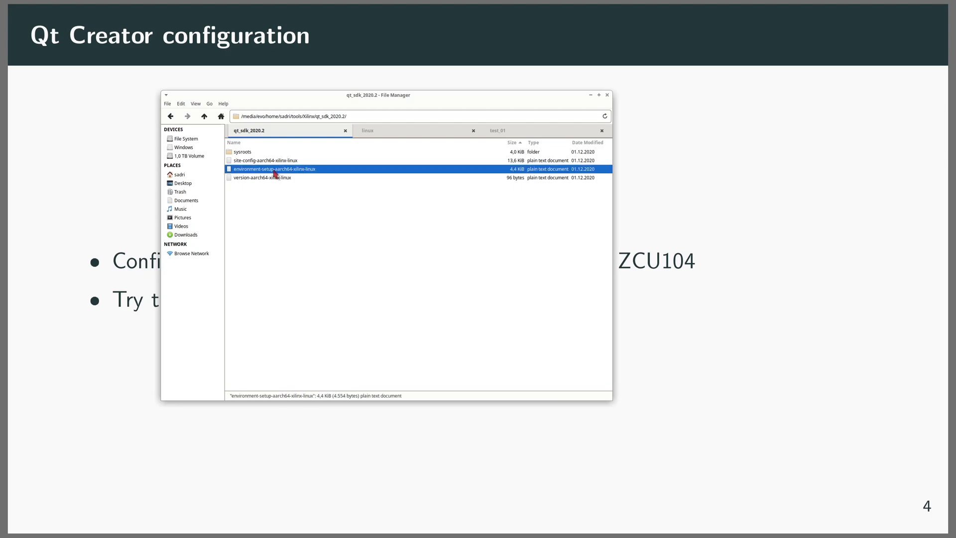
pyautogui.moveTo(281, 221)
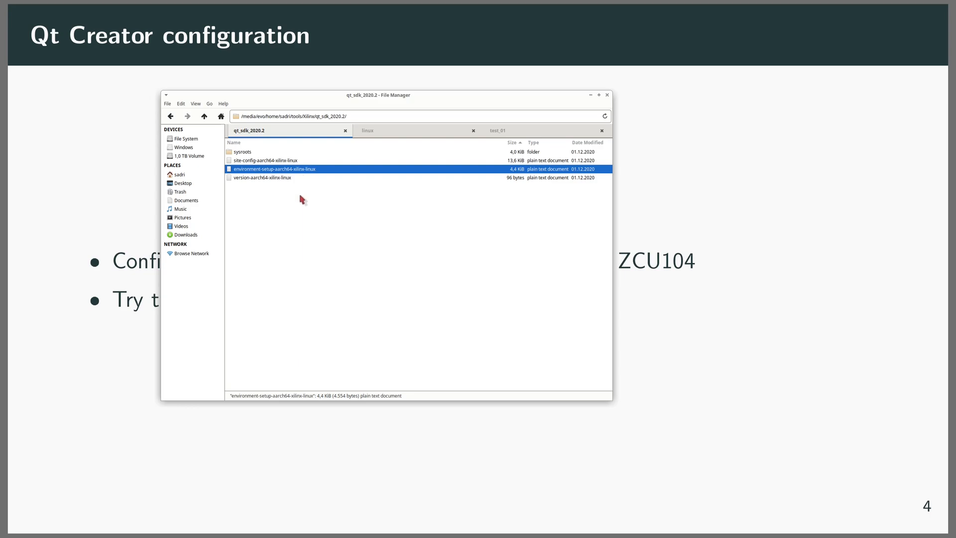
pyautogui.moveTo(298, 227)
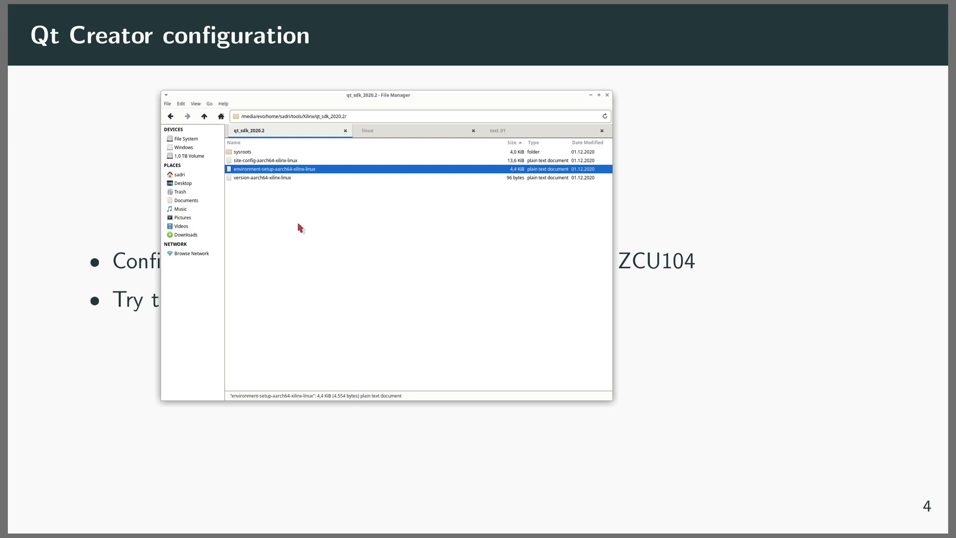
pyautogui.moveTo(279, 211)
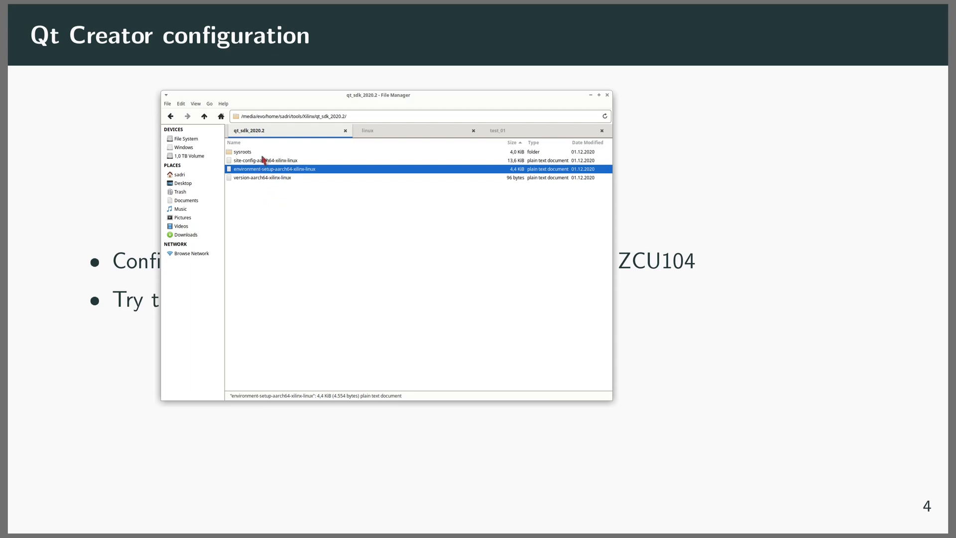
pyautogui.moveTo(290, 241)
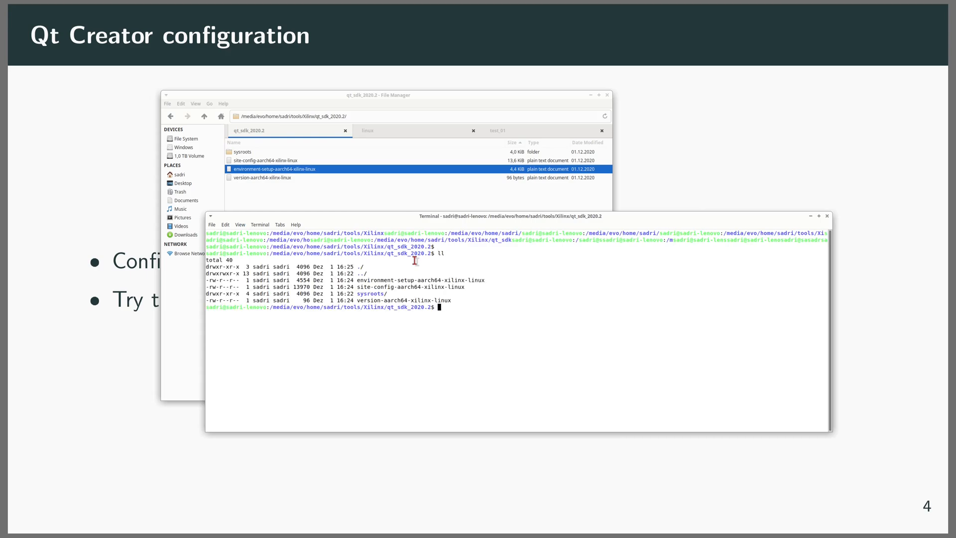
# Source environment-setup-aarch64-xilinx-linux, change into test_01, and launch qtcreator.
pyautogui.write('source')
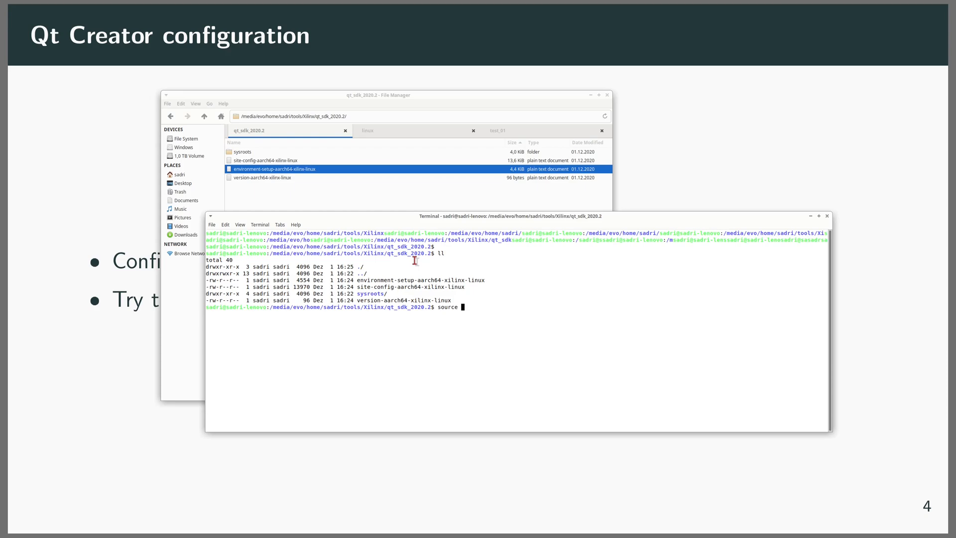
pyautogui.write('environment-setup-aarch64-xilinx-linux')
pyautogui.write('q')
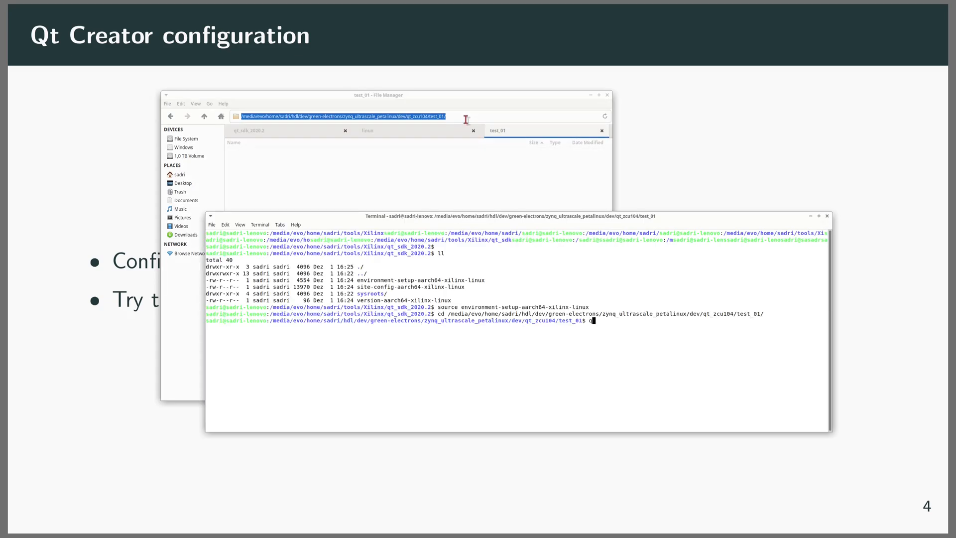
pyautogui.write('tcreator')
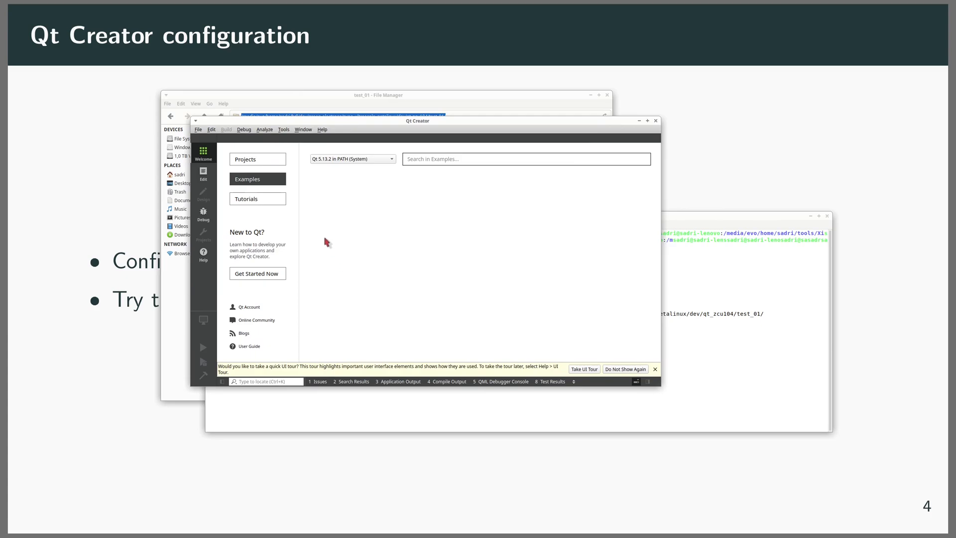
# Show the Kits page of Tools > Options with the Desktop default kit.
pyautogui.click(283, 130)
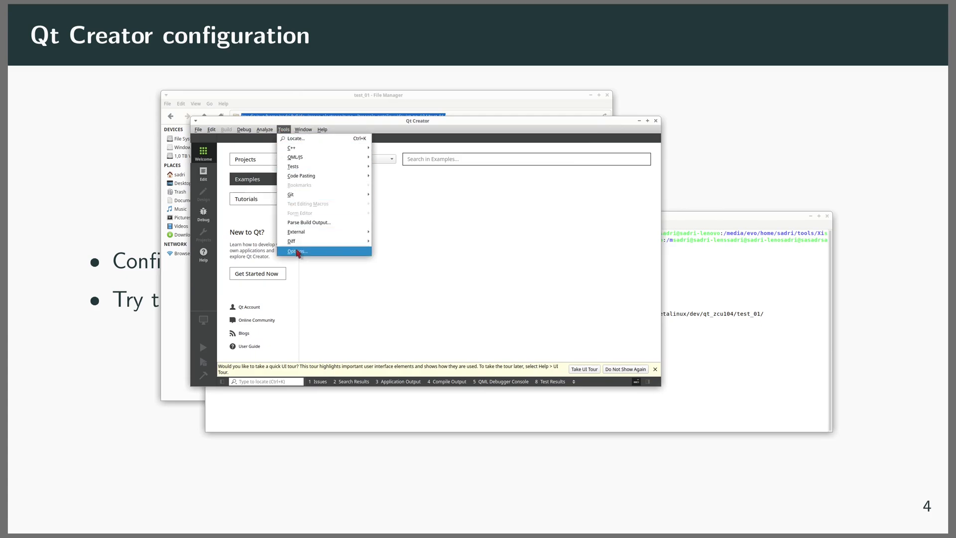
pyautogui.click(297, 251)
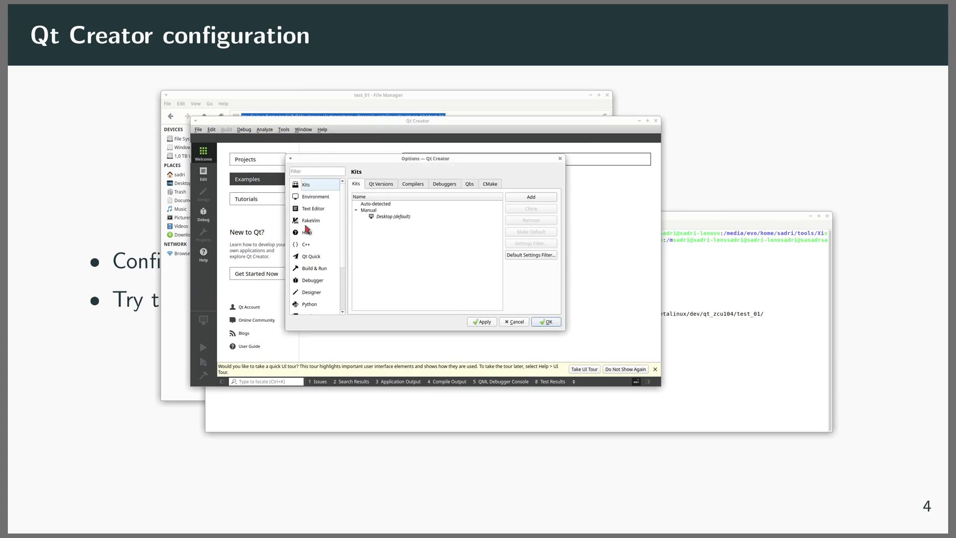
pyautogui.click(307, 184)
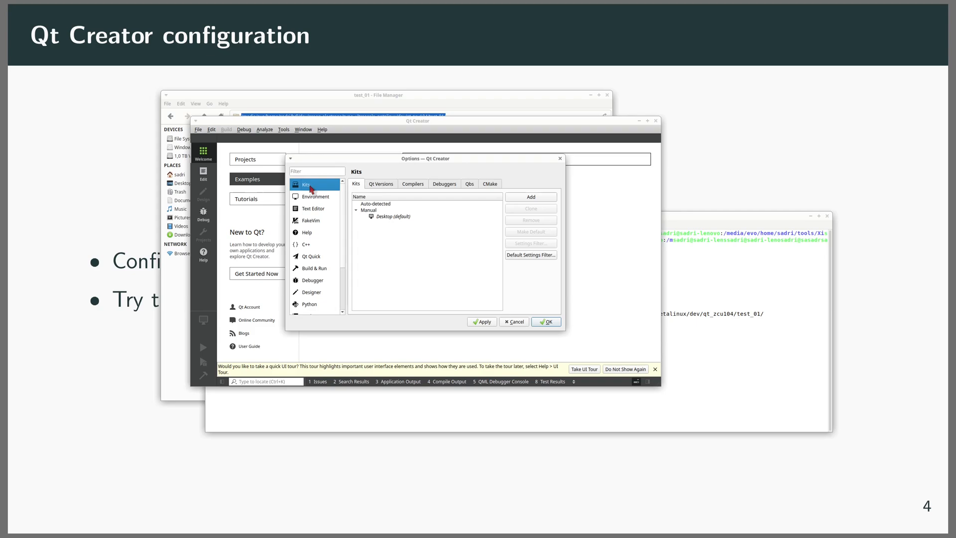
pyautogui.moveTo(342, 359)
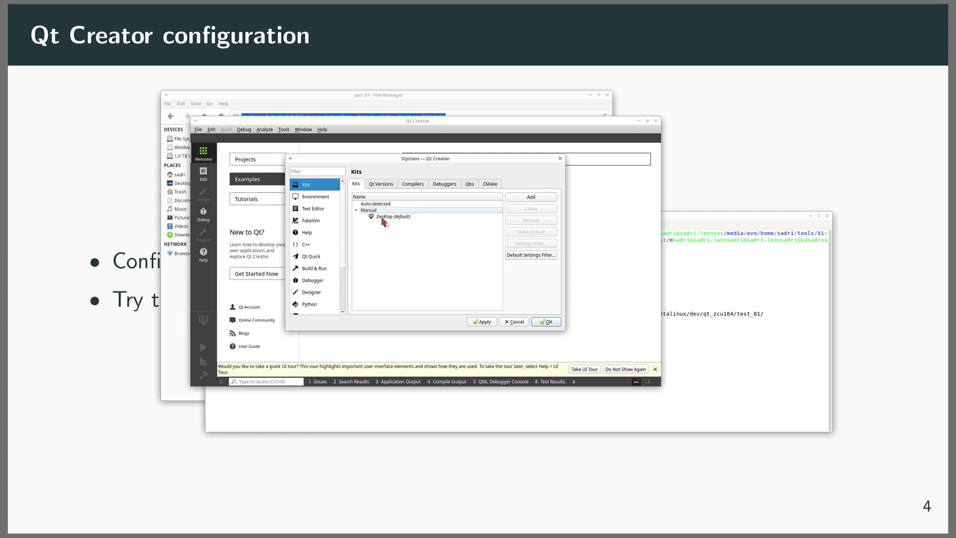
pyautogui.moveTo(394, 217)
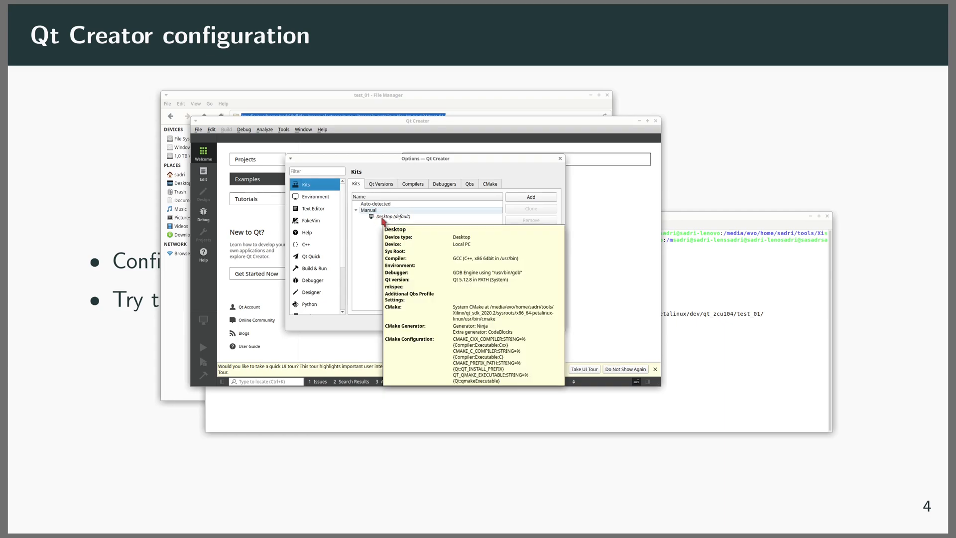
pyautogui.moveTo(383, 224)
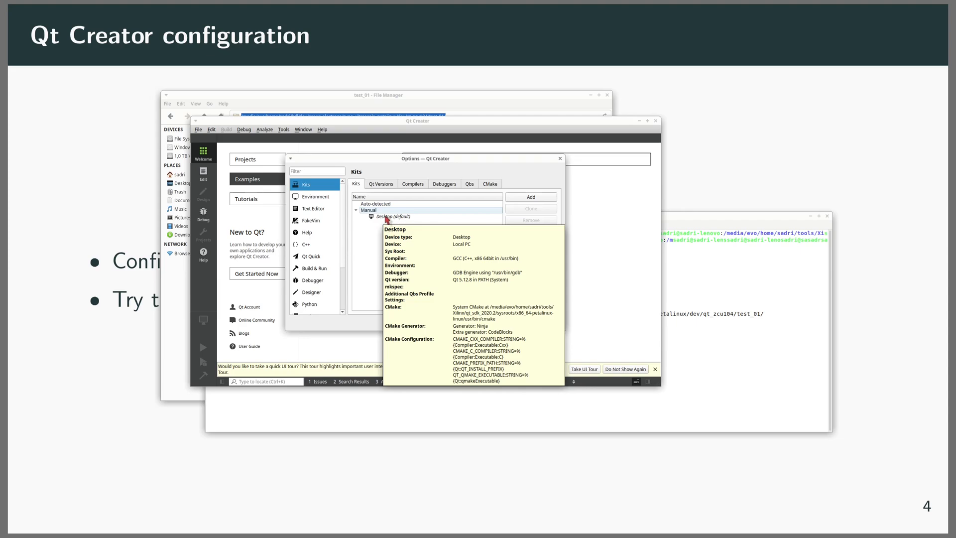
pyautogui.click(394, 216)
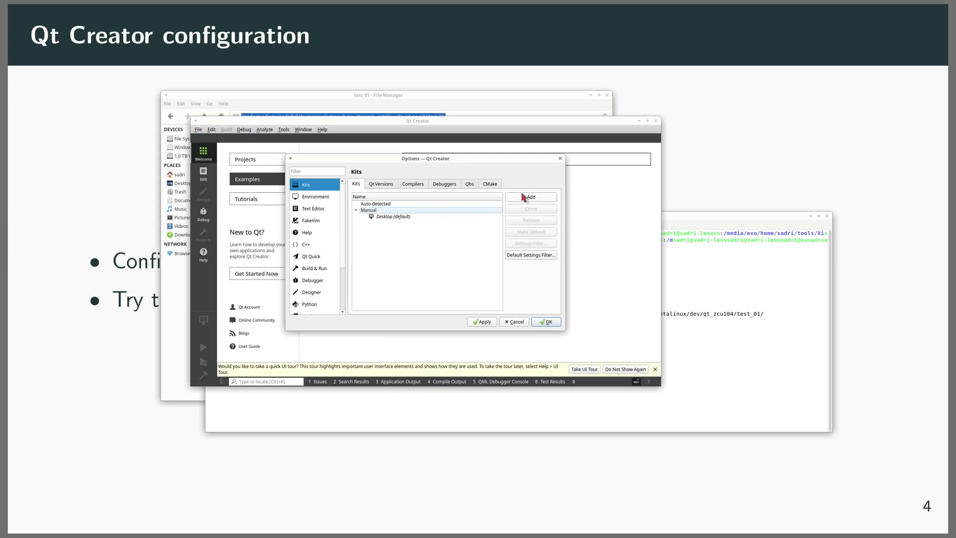
# Add a manual kit and name it zcu104.
pyautogui.click(530, 196)
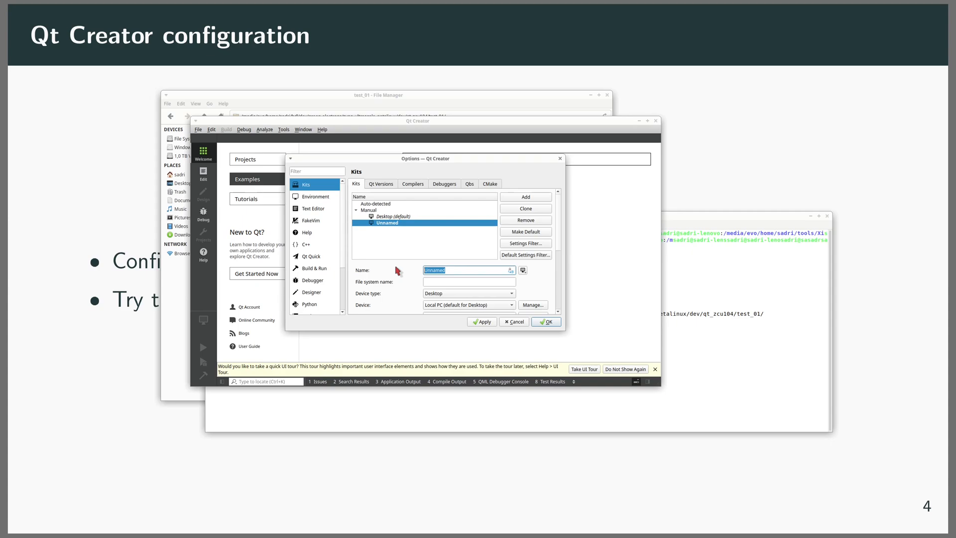
pyautogui.write('zcu')
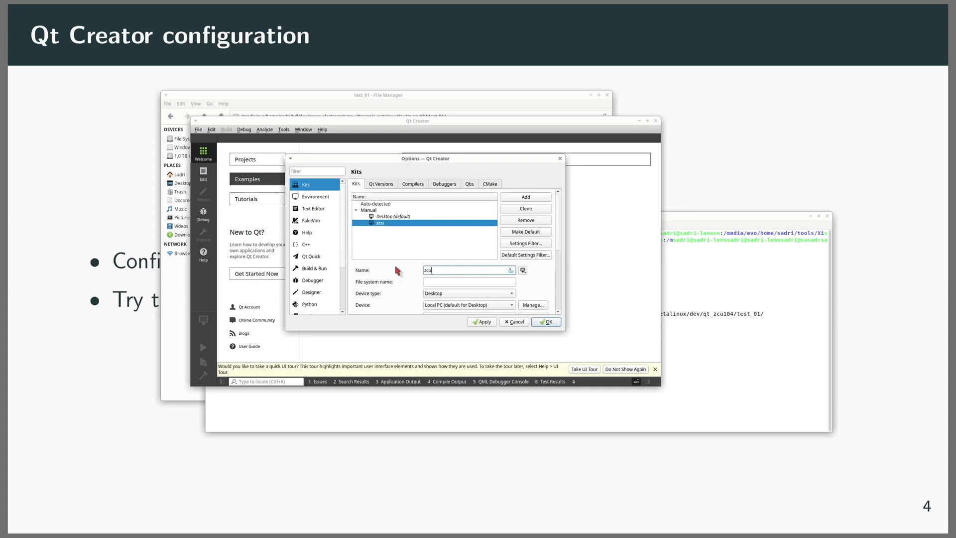
pyautogui.write('104')
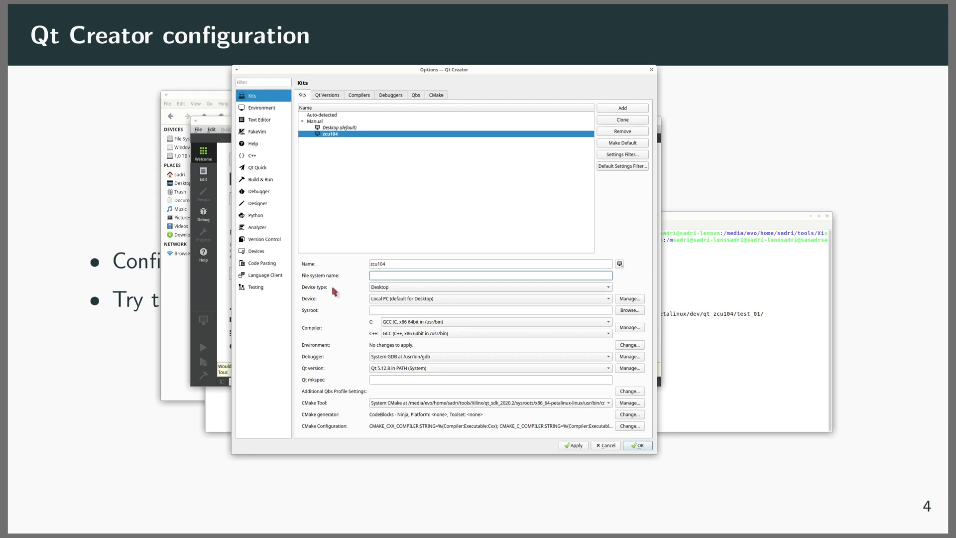
# Give zcu104 device type Generic Linux Device and aarch64 PetaLinux GCC for C and C++.
pyautogui.click(489, 287)
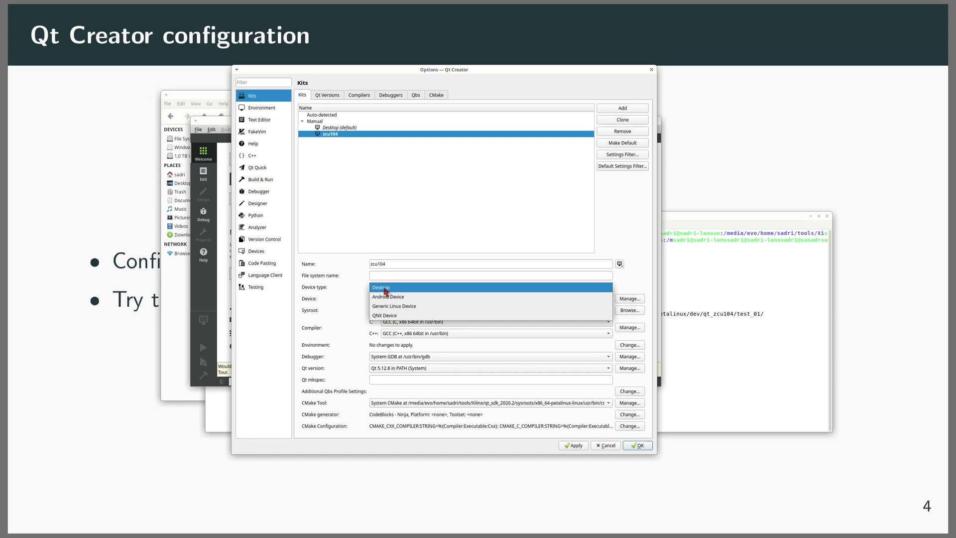
pyautogui.click(388, 305)
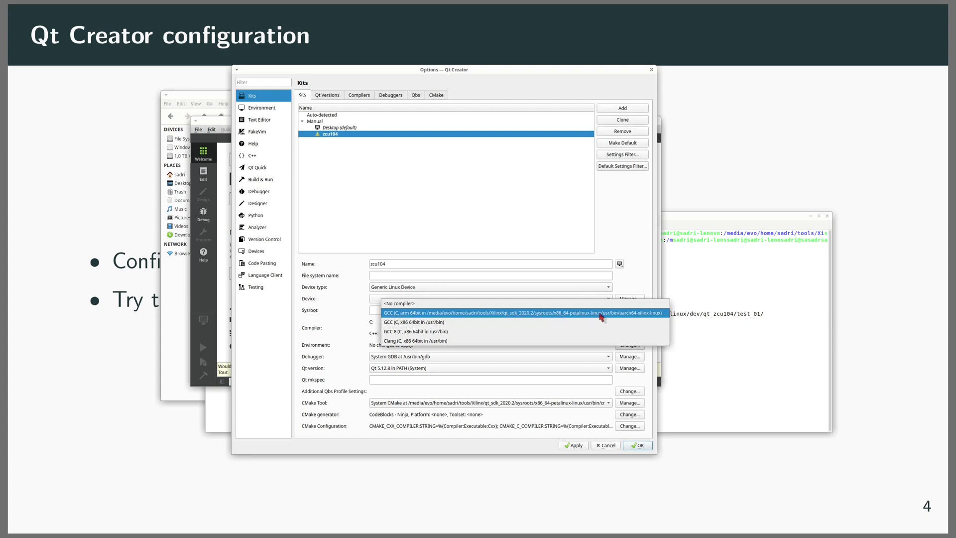
pyautogui.moveTo(623, 319)
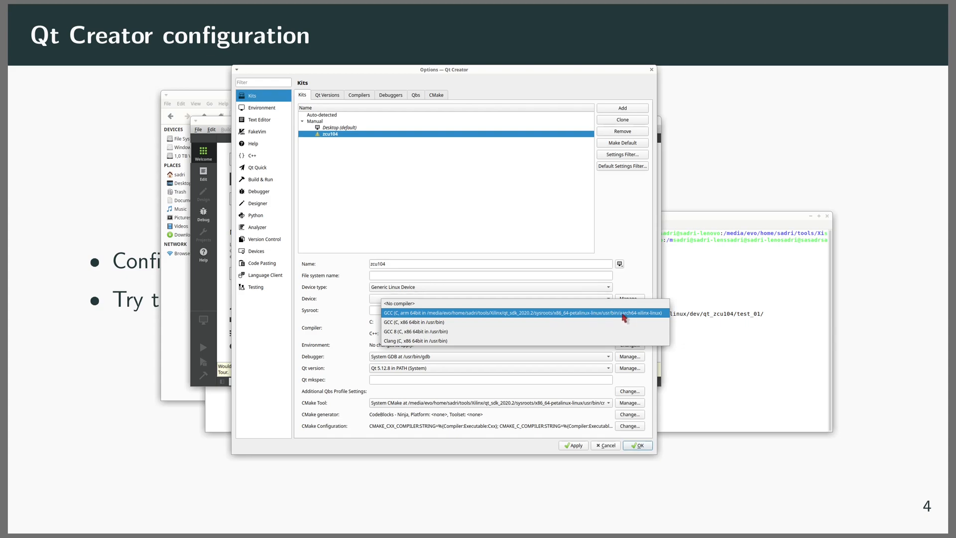
pyautogui.moveTo(636, 318)
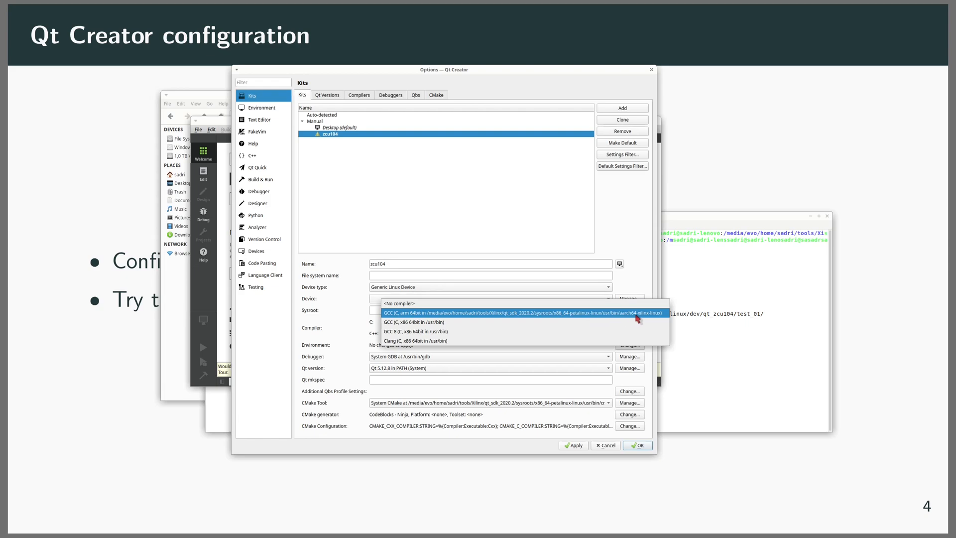
pyautogui.moveTo(624, 317)
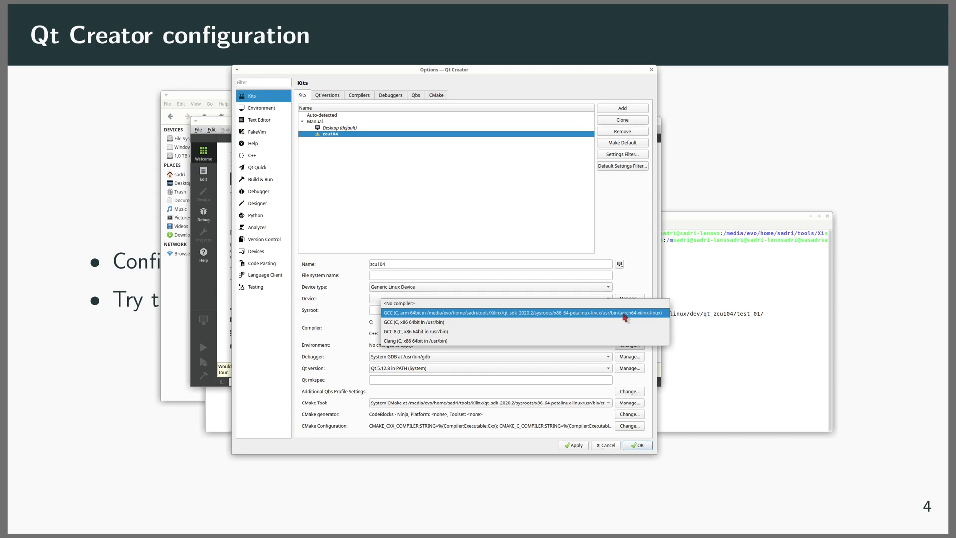
pyautogui.click(518, 312)
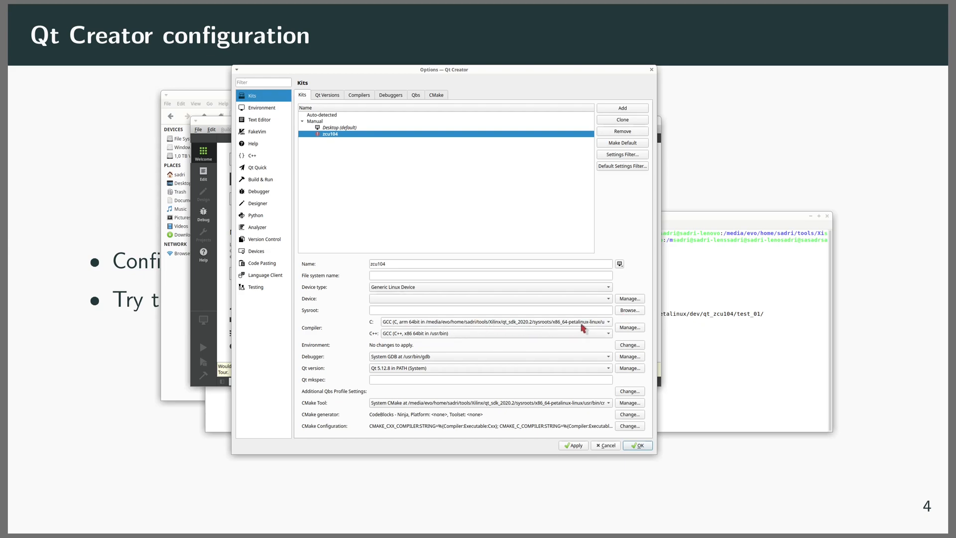
pyautogui.click(608, 334)
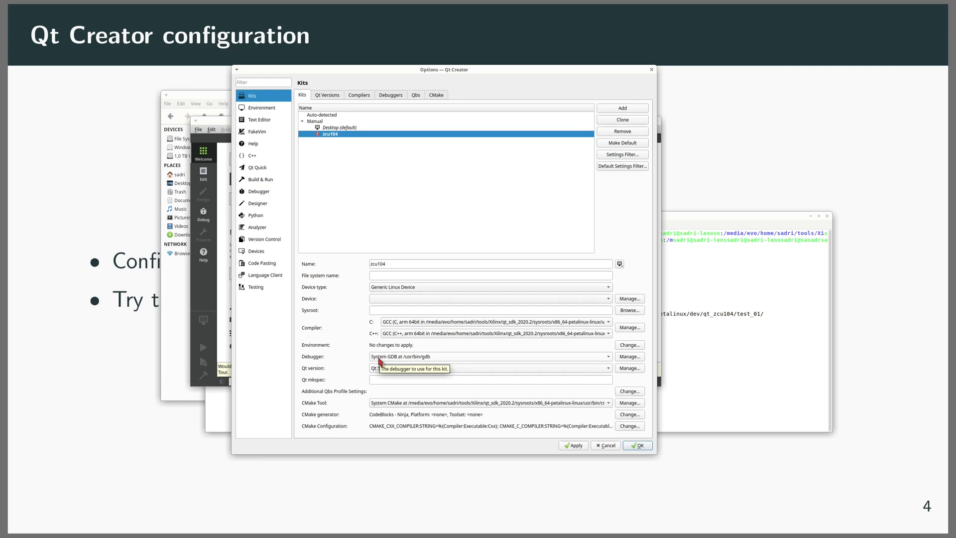
# Set the zcu104 kit's debugger to None.
pyautogui.click(606, 356)
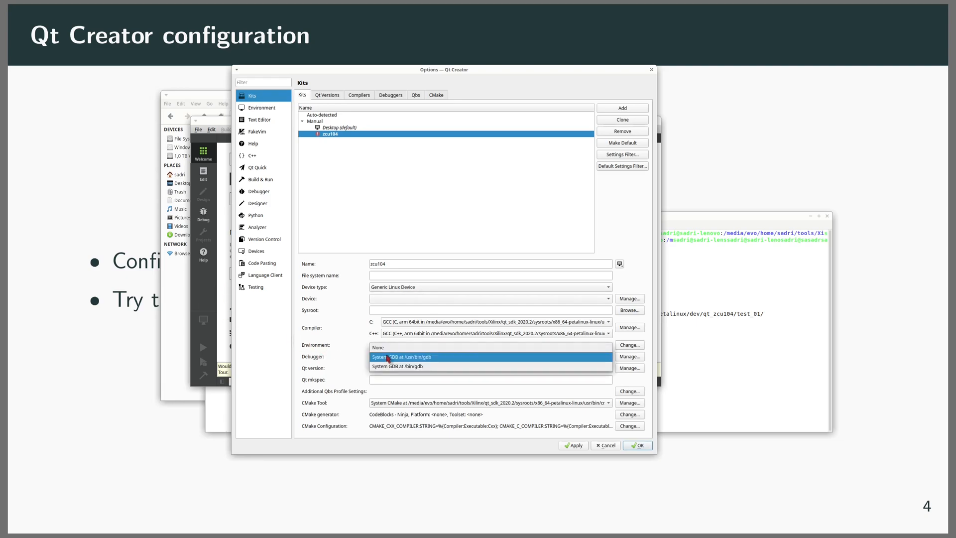
pyautogui.click(377, 356)
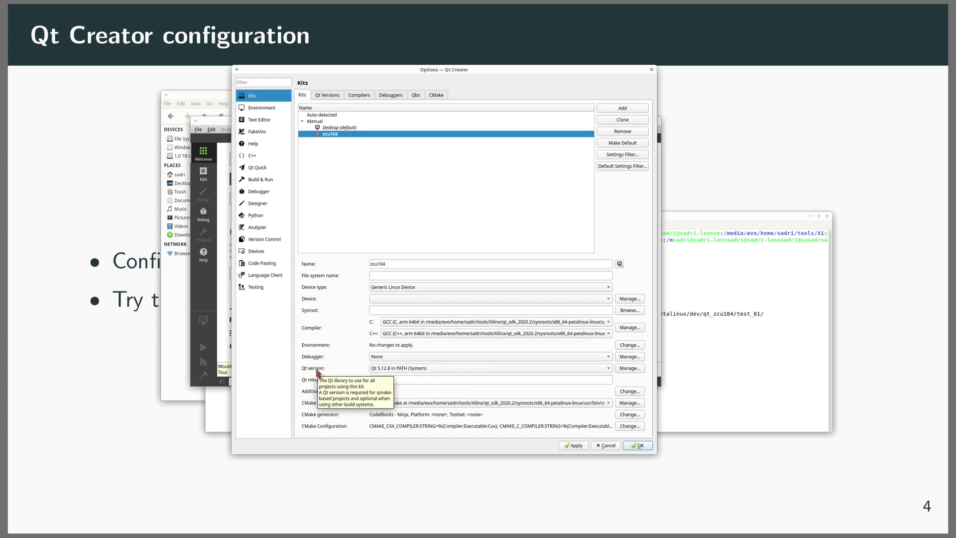
pyautogui.moveTo(381, 372)
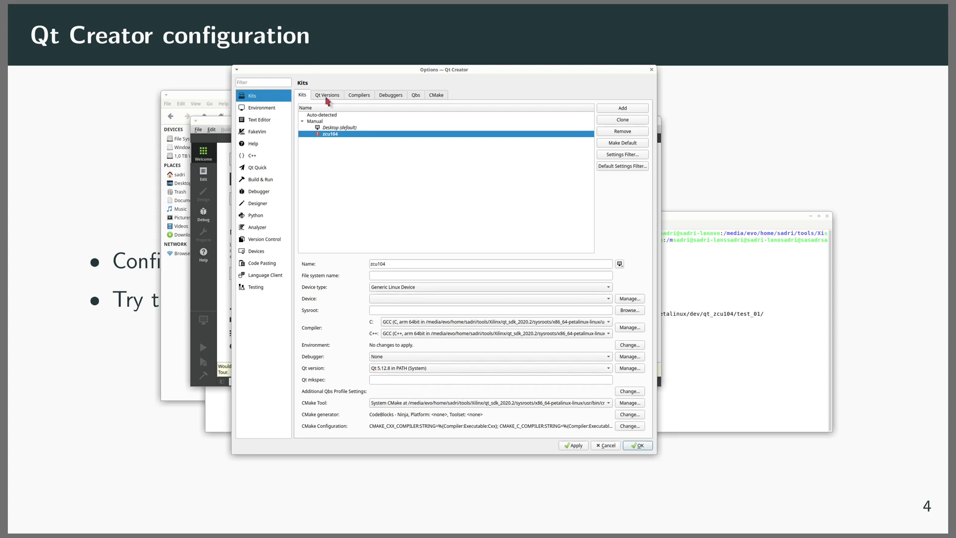
# Check the Qt 5.13.2 PetaLinux entry, then assign Qt 5.13.2 to the zcu104 kit.
pyautogui.click(327, 94)
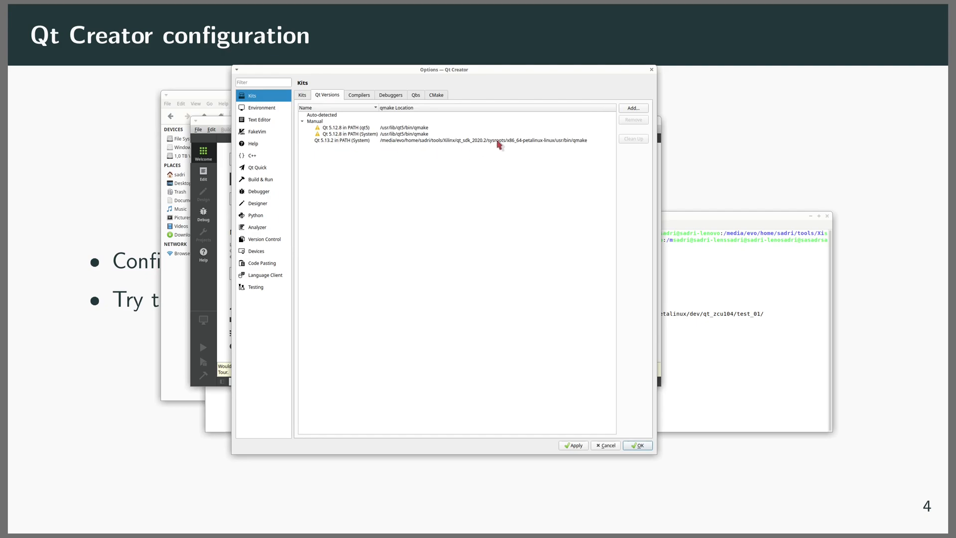
pyautogui.click(475, 140)
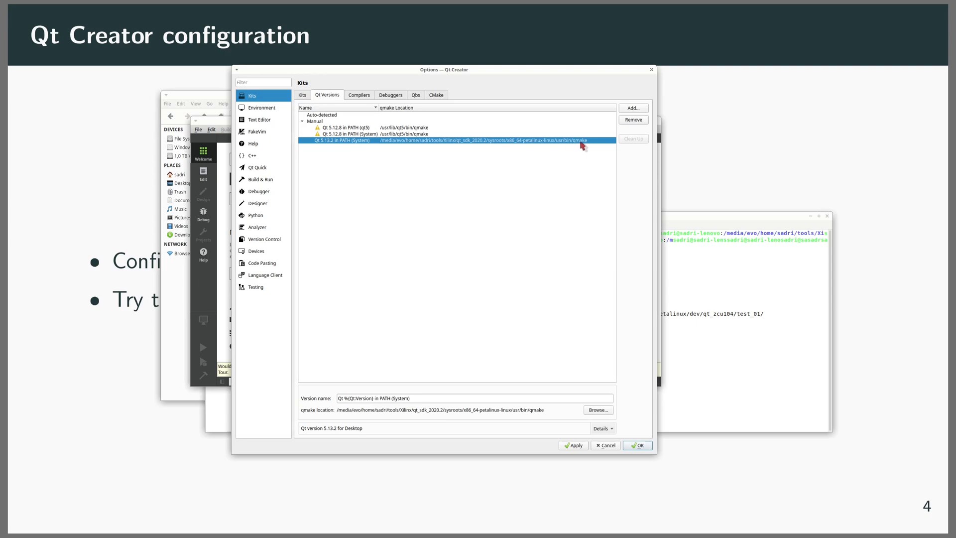
pyautogui.moveTo(587, 146)
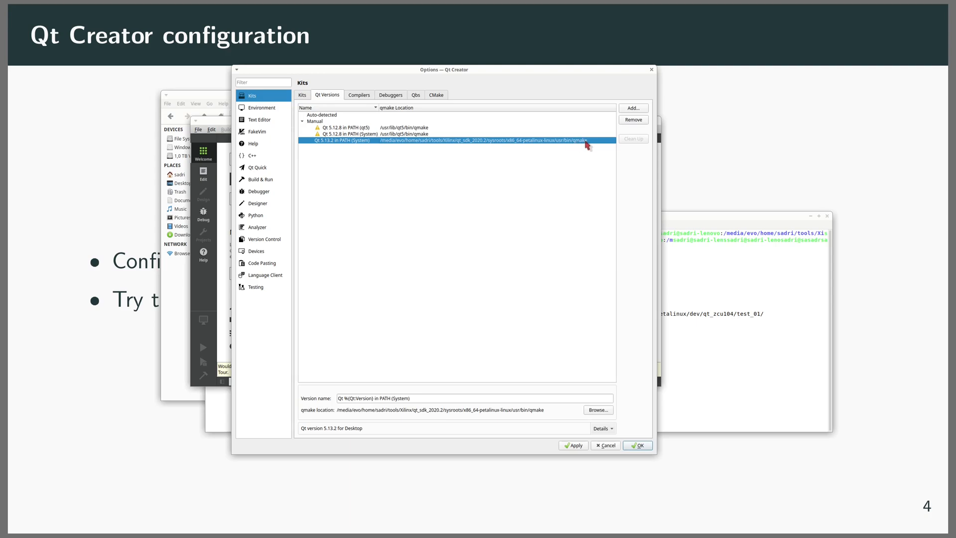
pyautogui.moveTo(512, 151)
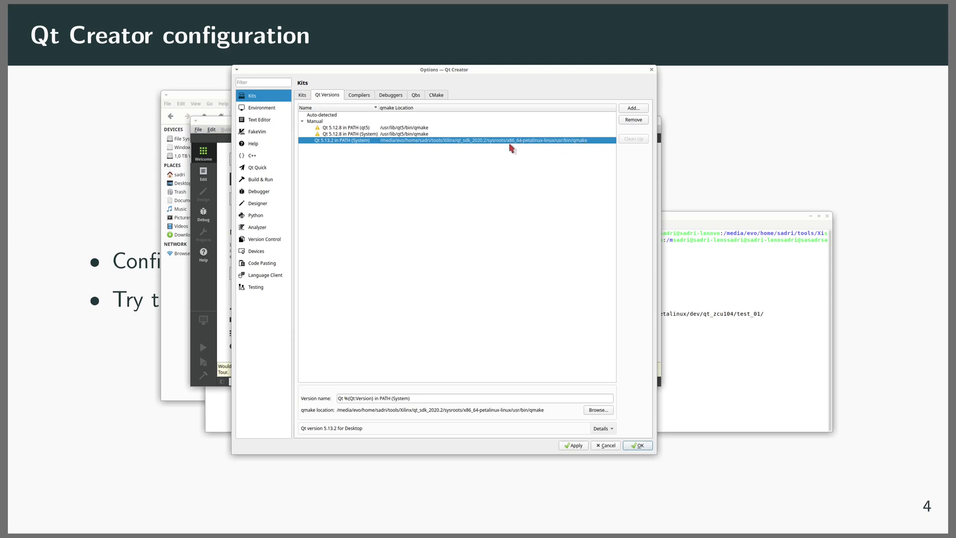
pyautogui.moveTo(376, 128)
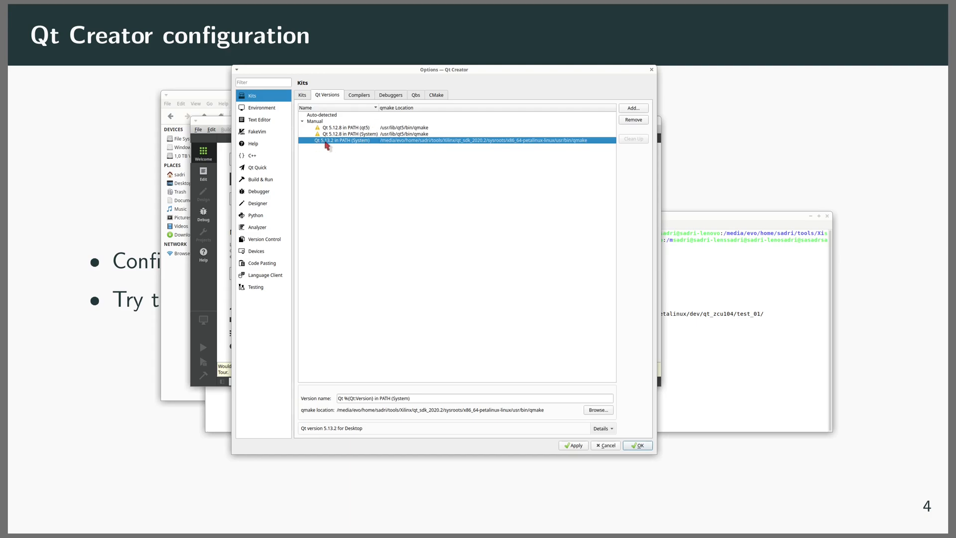
pyautogui.click(303, 95)
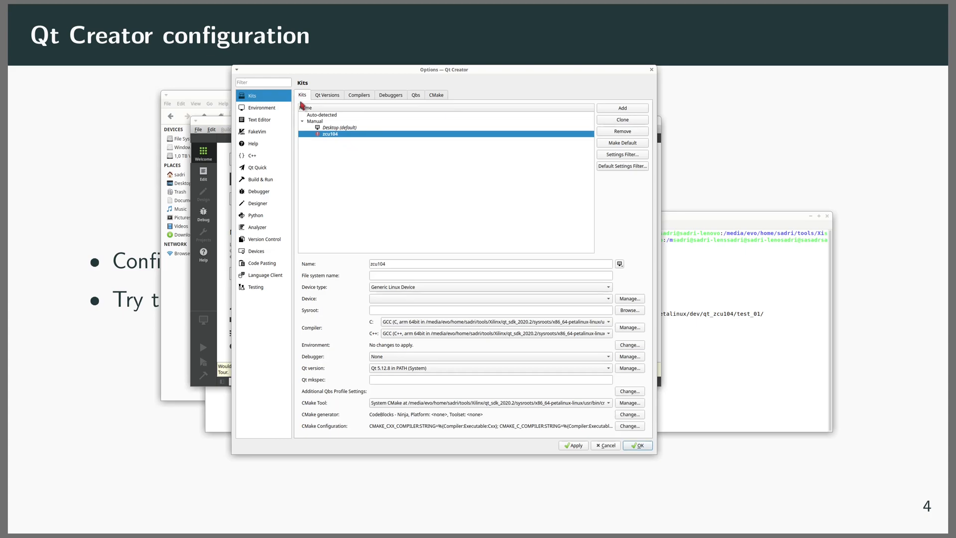
pyautogui.click(489, 367)
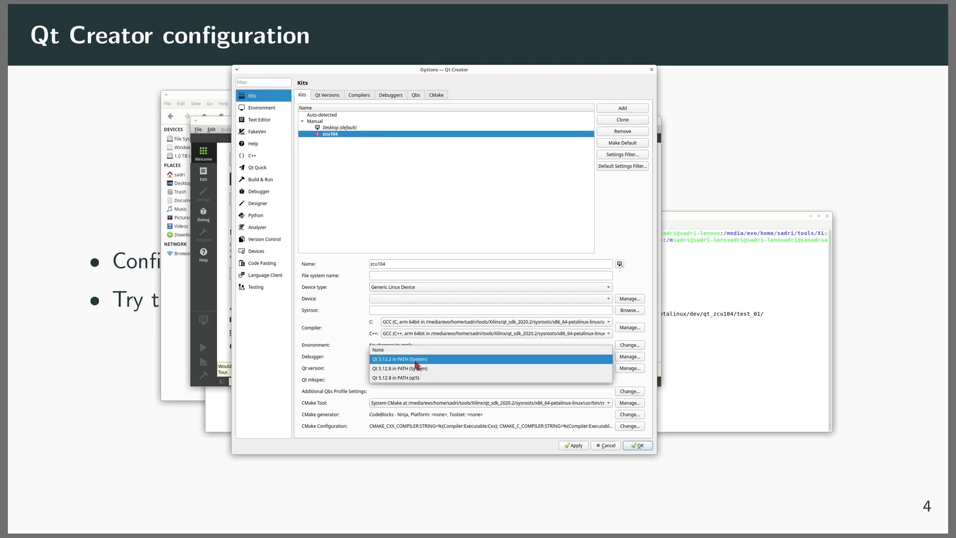
pyautogui.click(399, 359)
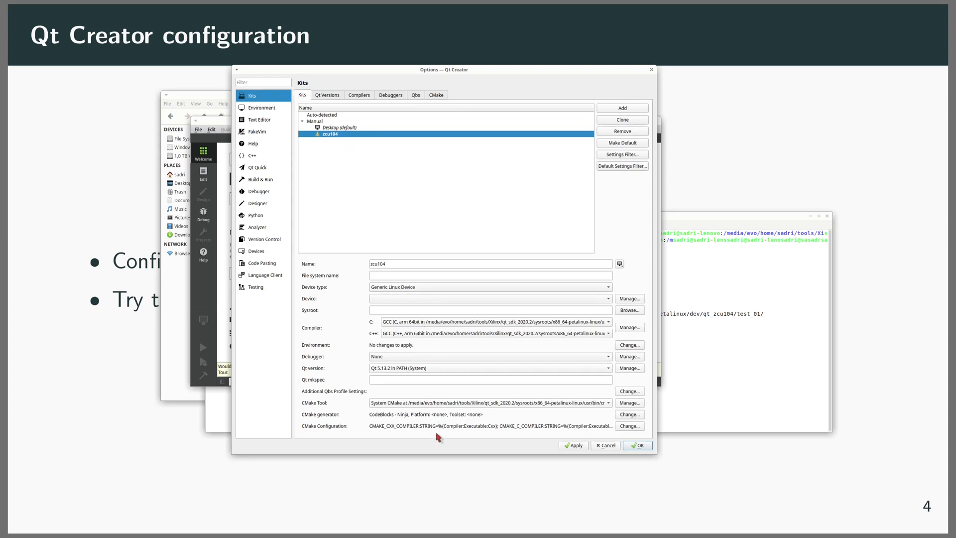
pyautogui.moveTo(518, 442)
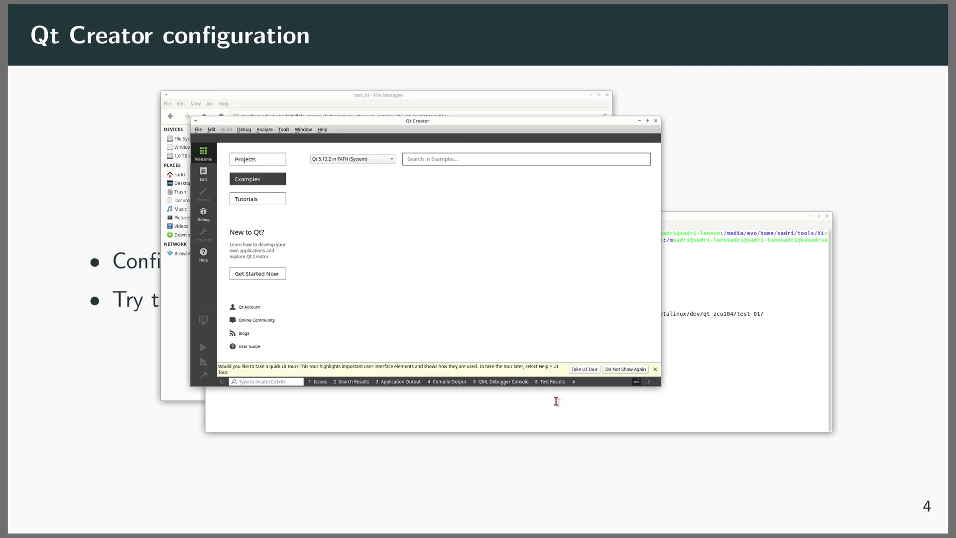
pyautogui.moveTo(311, 199)
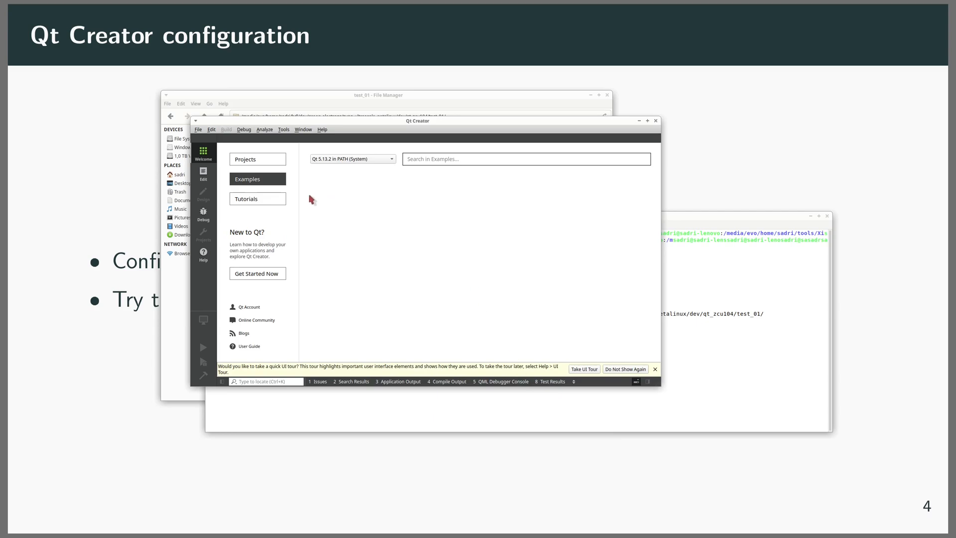
# Create Qt Widgets Application test_01 with qmake, default MainWindow, no translation, zcu104 kit only.
pyautogui.click(257, 159)
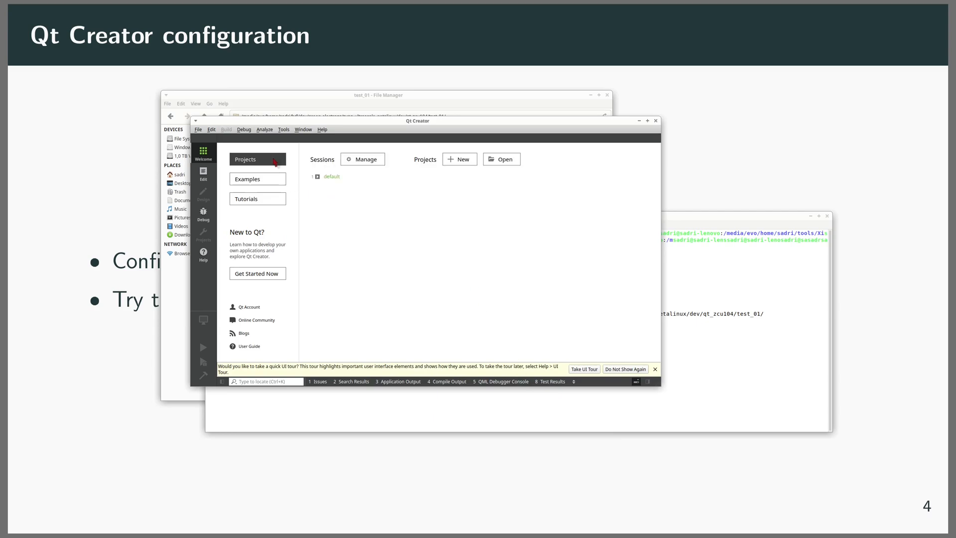
pyautogui.click(459, 158)
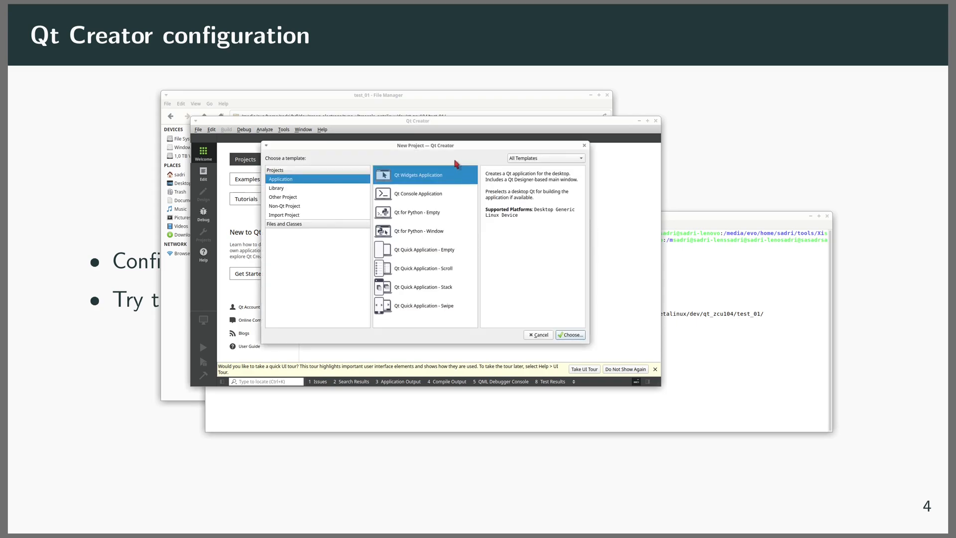
pyautogui.moveTo(347, 186)
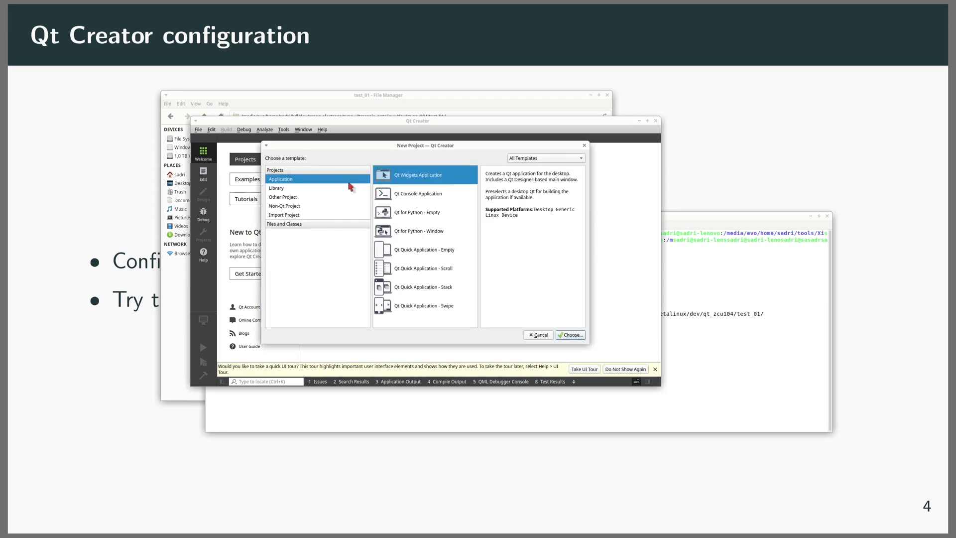
pyautogui.moveTo(554, 358)
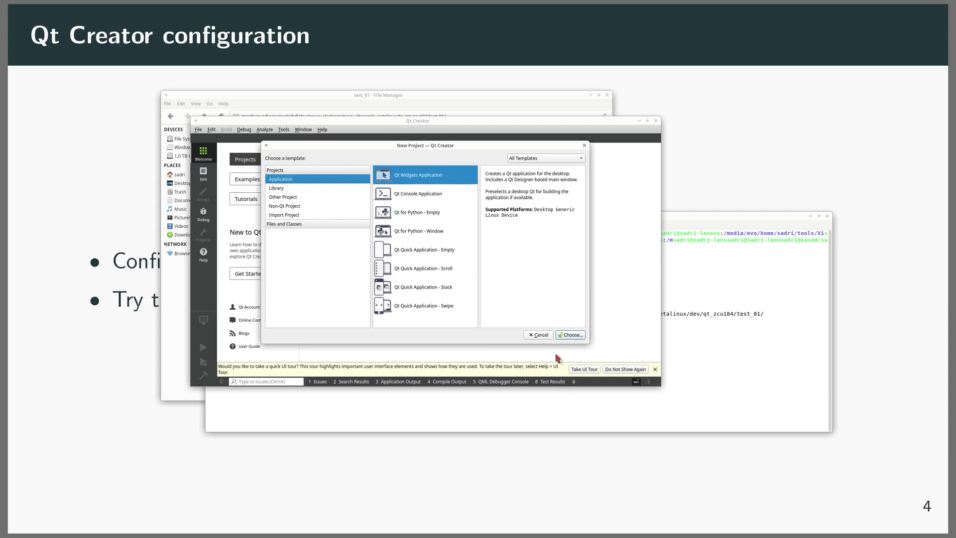
pyautogui.click(570, 335)
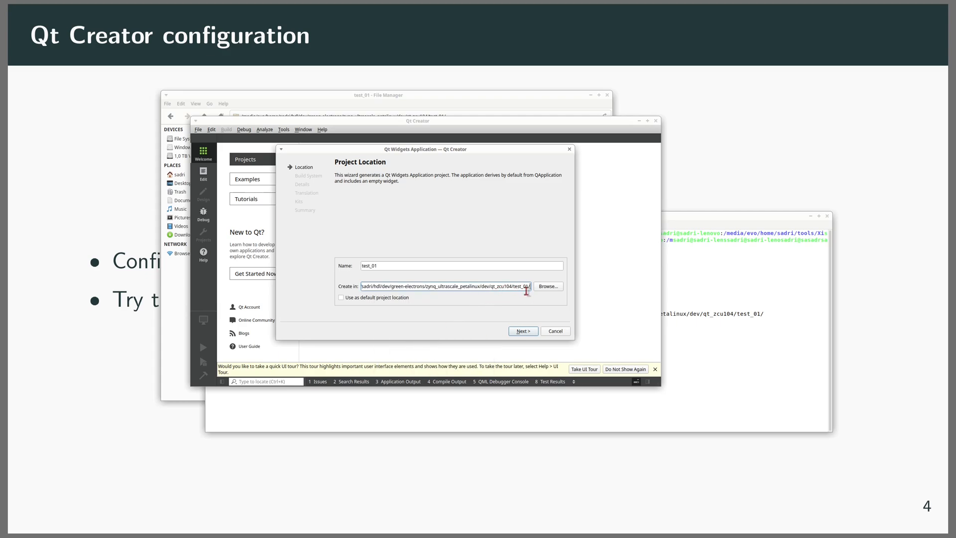
pyautogui.click(521, 331)
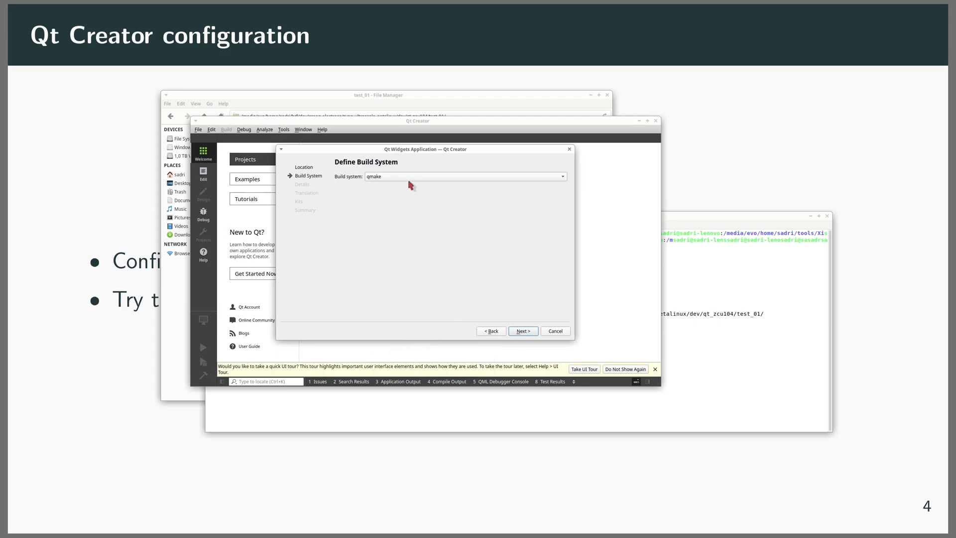
pyautogui.click(522, 331)
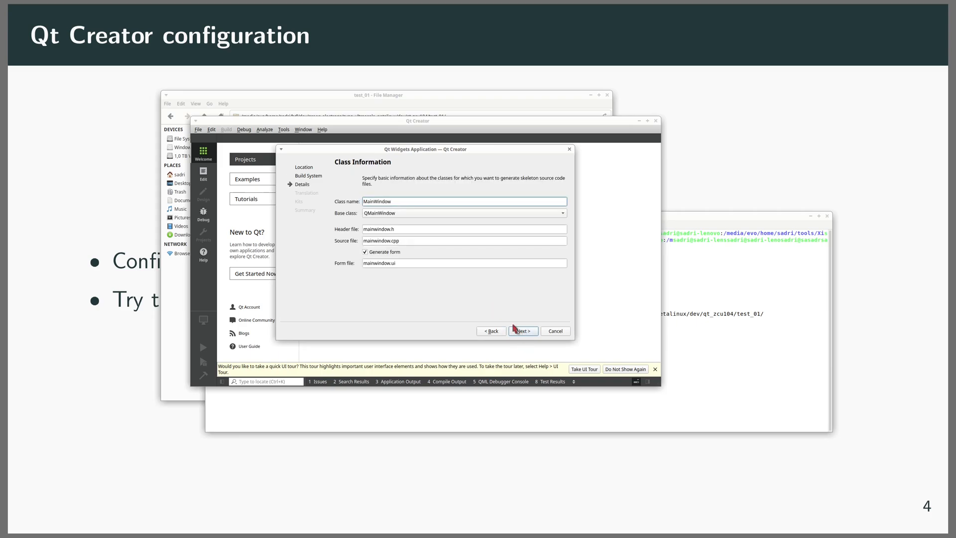
pyautogui.click(521, 331)
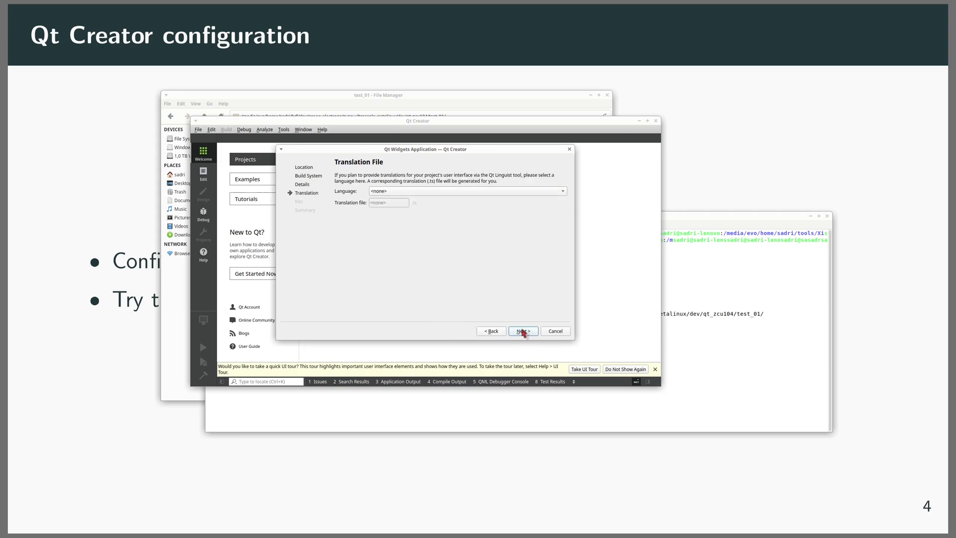
pyautogui.click(521, 331)
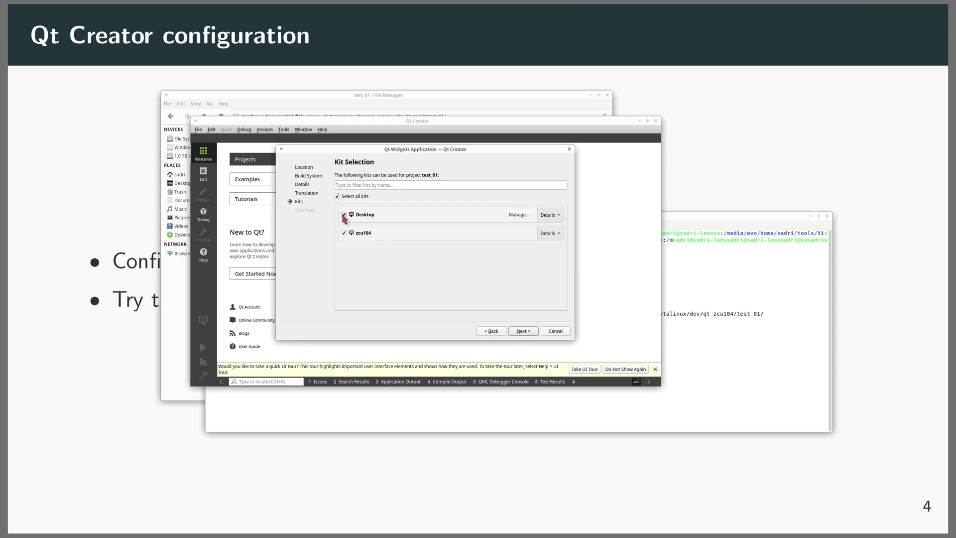
pyautogui.click(344, 214)
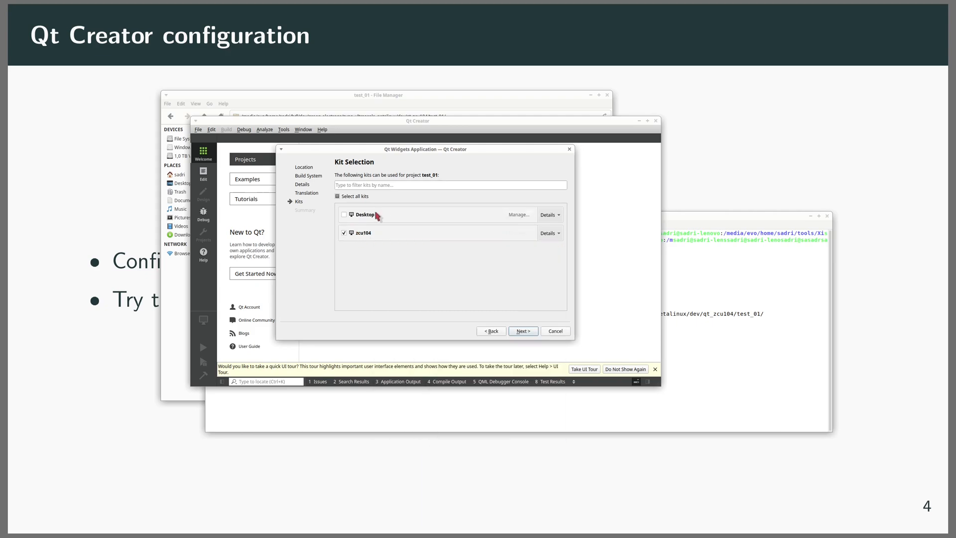
pyautogui.click(522, 331)
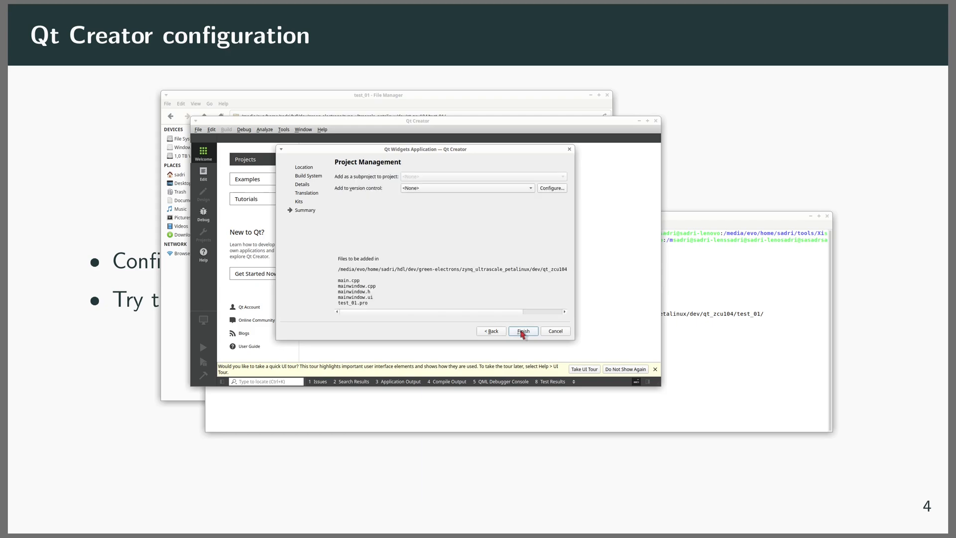
pyautogui.click(522, 331)
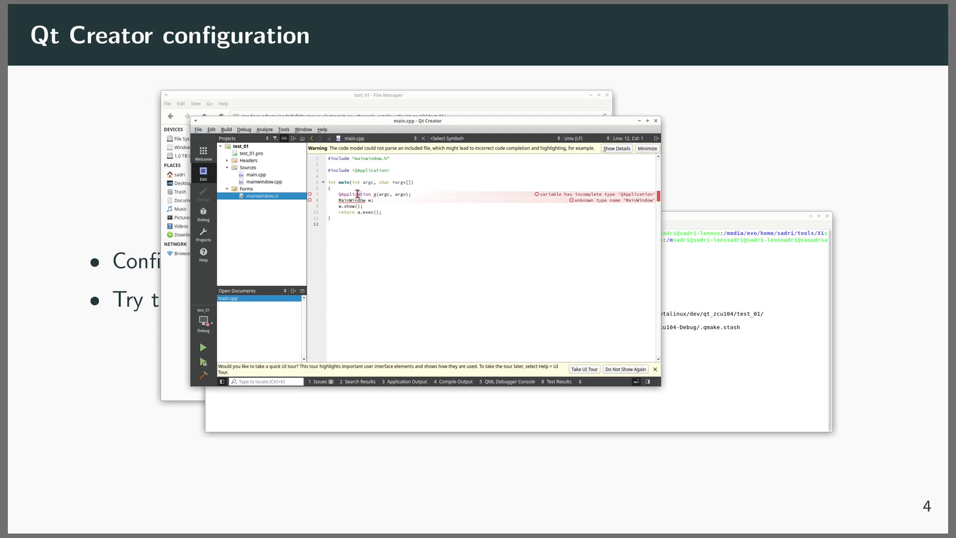
pyautogui.moveTo(352, 194)
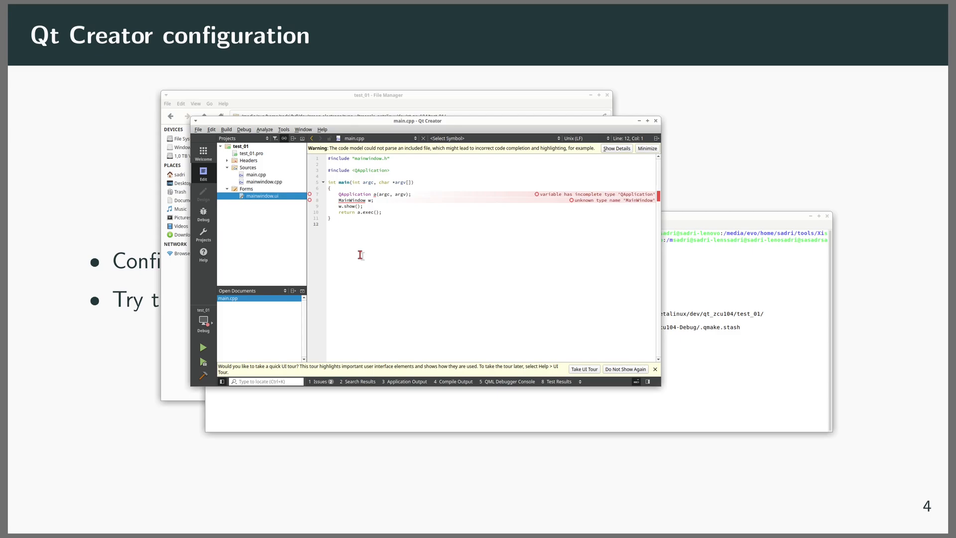
pyautogui.moveTo(575, 210)
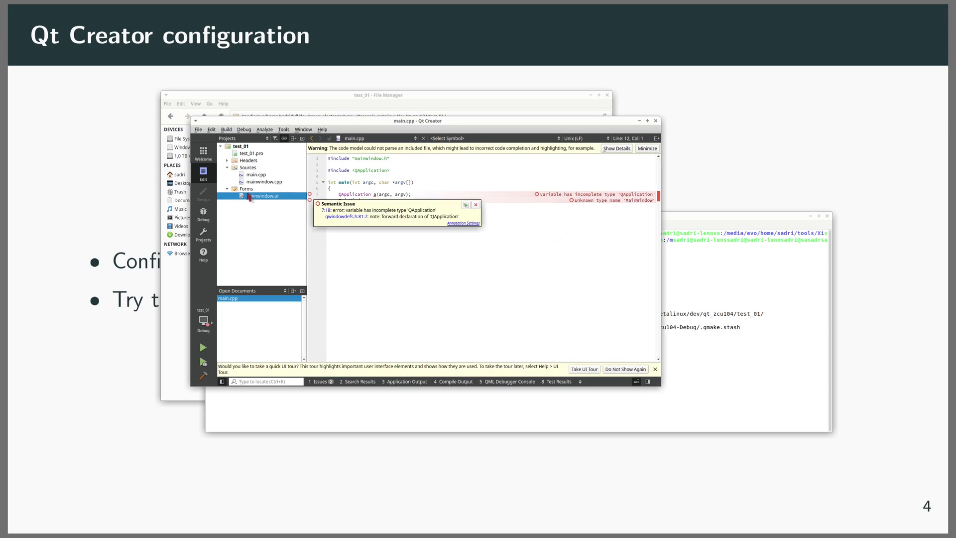
# Open mainwindow.ui, drag a push button onto the form, and build.
pyautogui.doubleClick(266, 196)
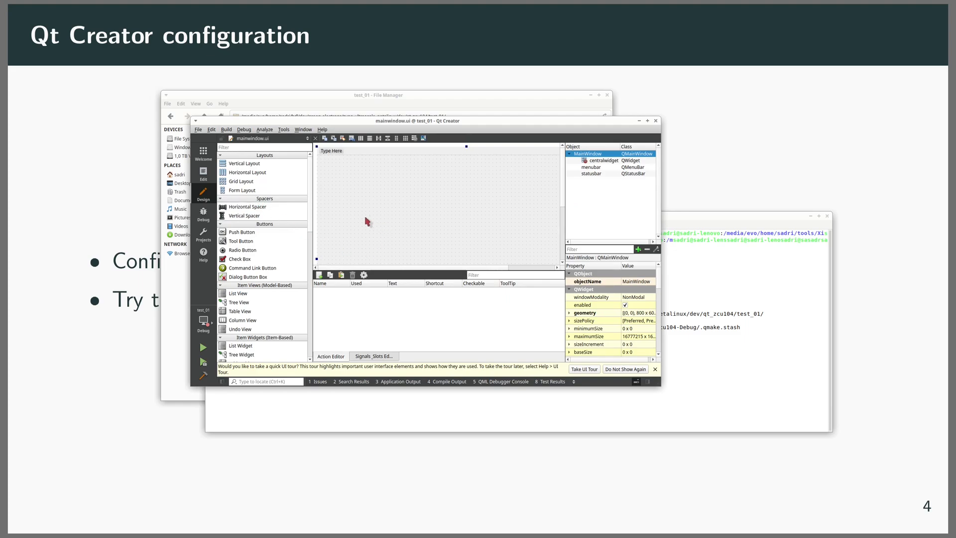
pyautogui.moveTo(359, 241)
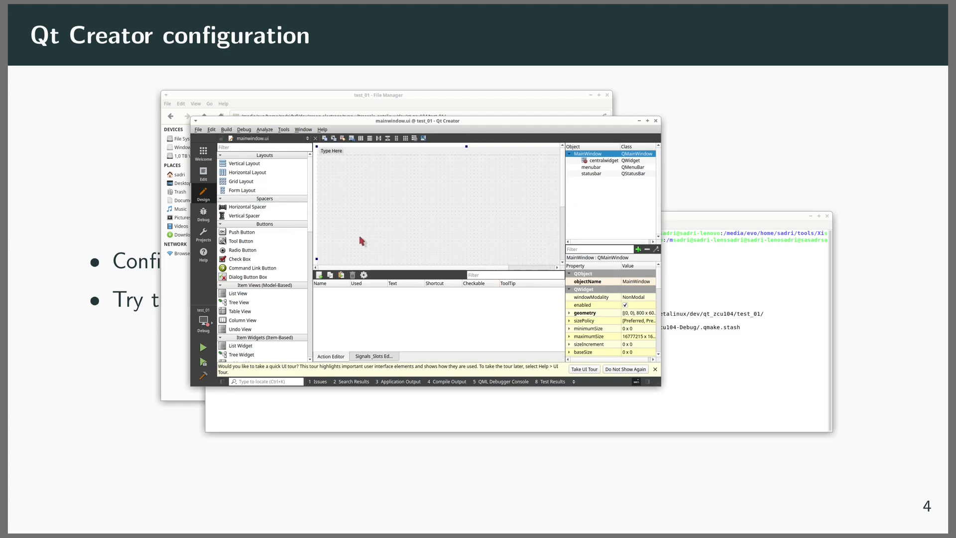
pyautogui.moveTo(241, 231); pyautogui.dragTo(370, 171)
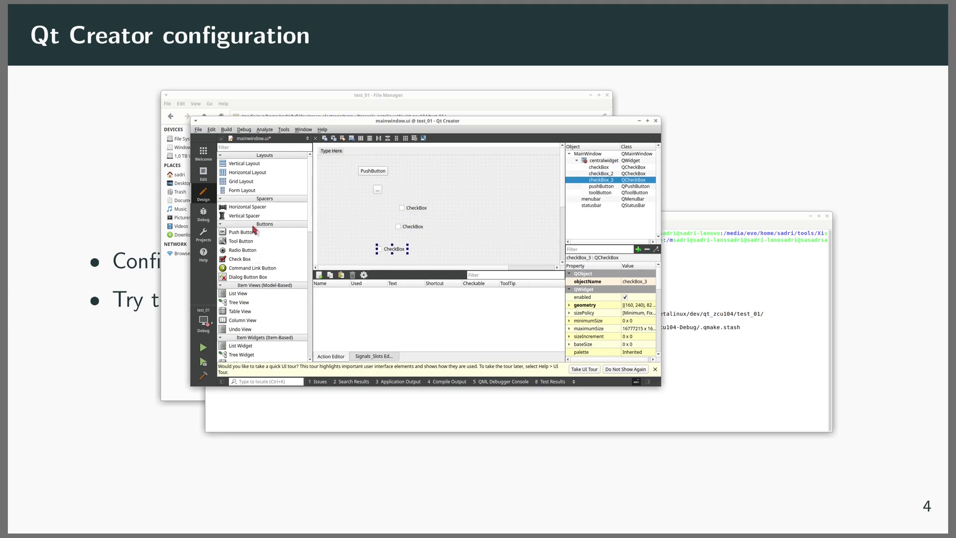
pyautogui.scroll(-3)
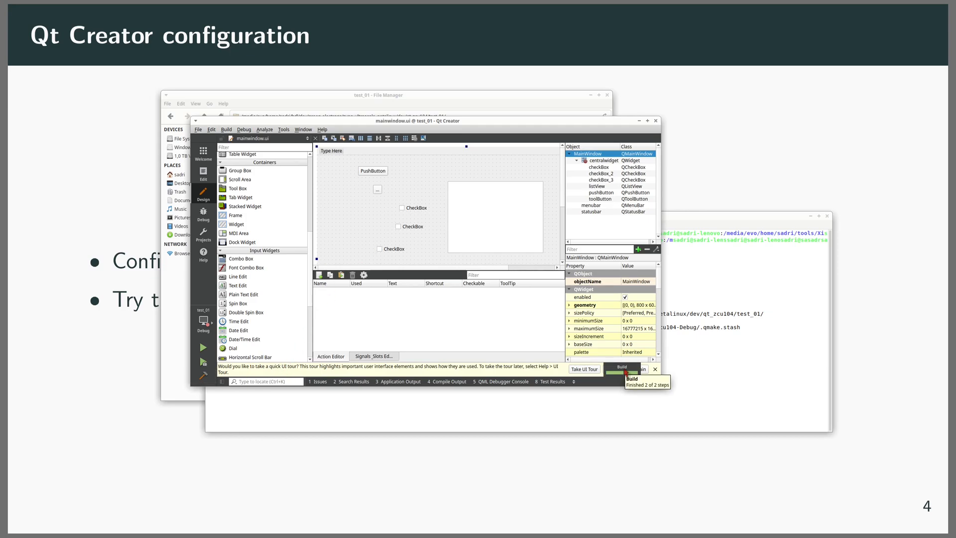
pyautogui.click(450, 381)
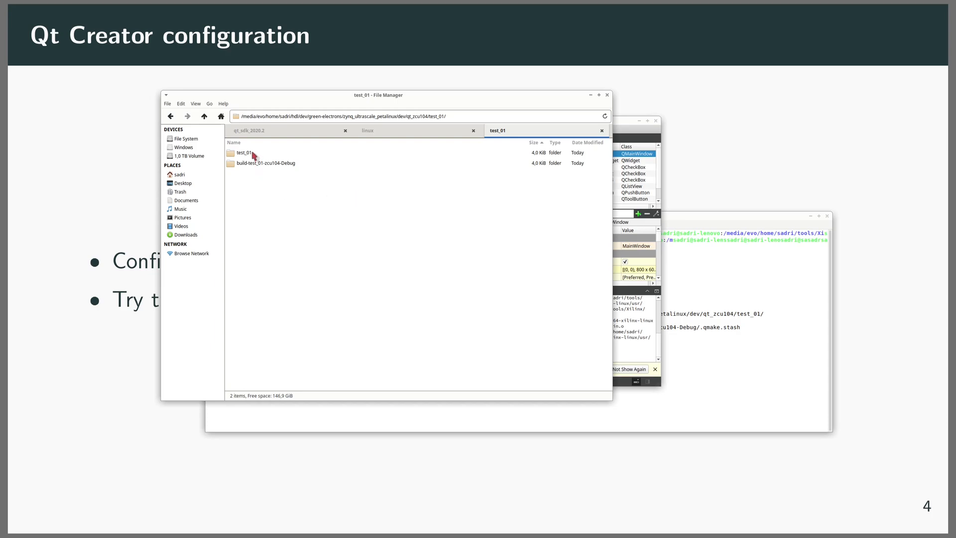
# Open build-test_01-zcu104-Debug under test_01 and select the compiled test_01 library.
pyautogui.doubleClick(245, 152)
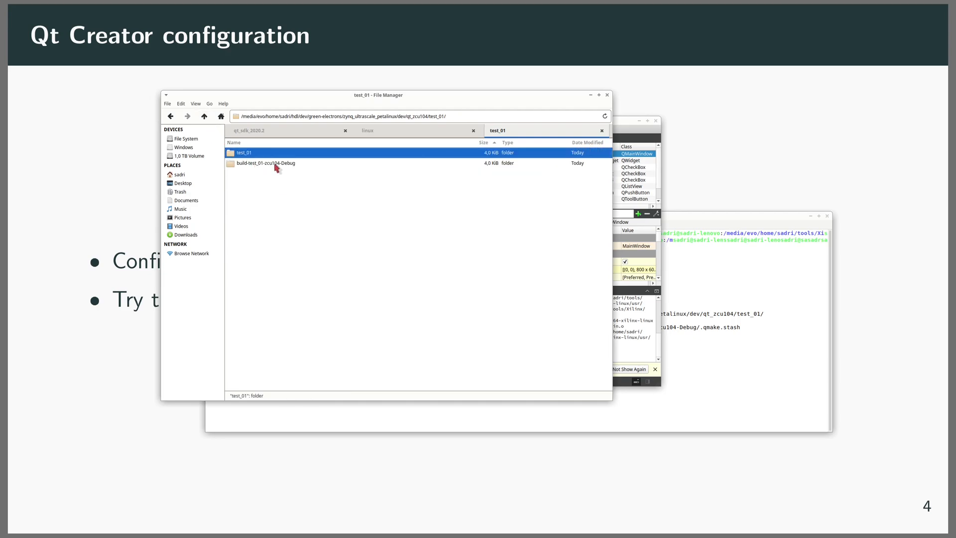
pyautogui.doubleClick(264, 163)
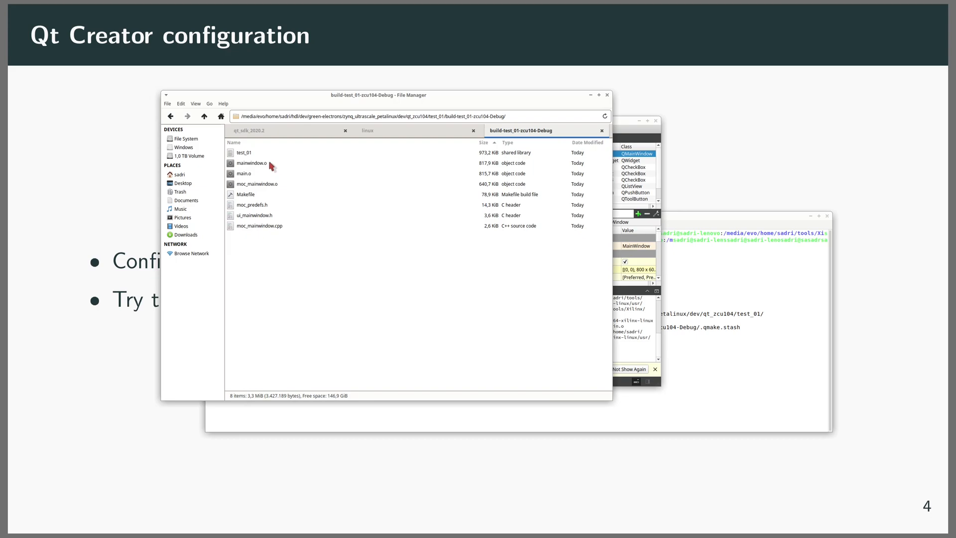
pyautogui.click(244, 152)
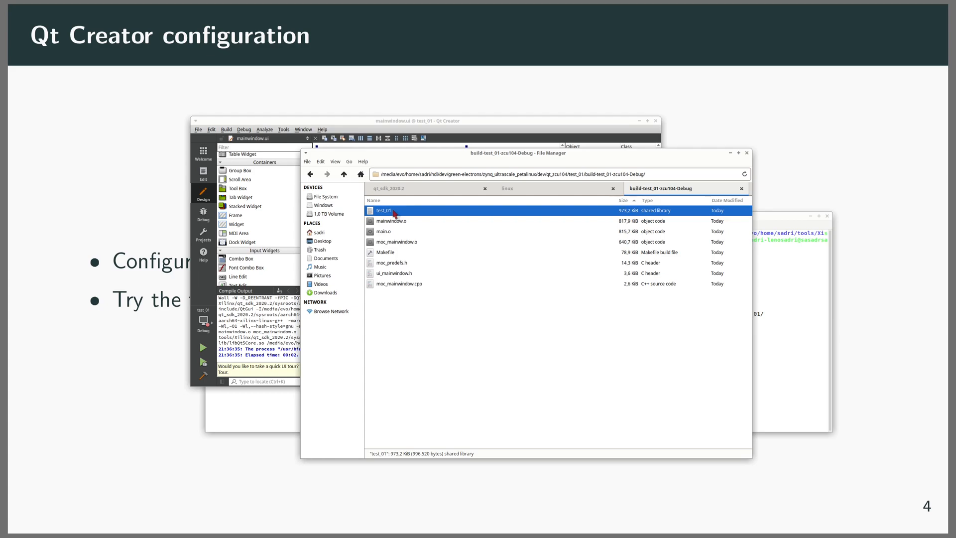
pyautogui.moveTo(392, 344)
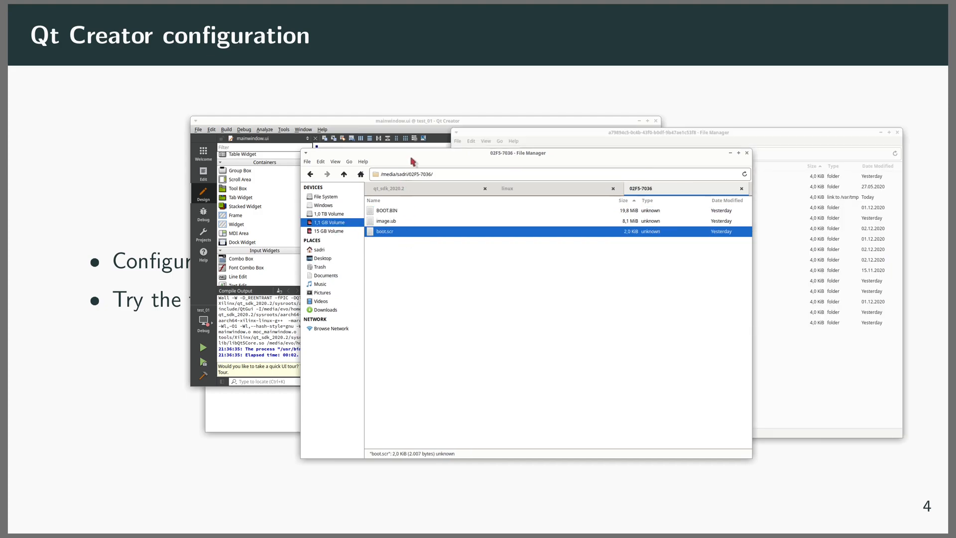
# Paste test_01 onto the 02F5-7036 card beside BOOT.BIN and bring up its context menu.
pyautogui.moveTo(519, 153); pyautogui.dragTo(453, 151)
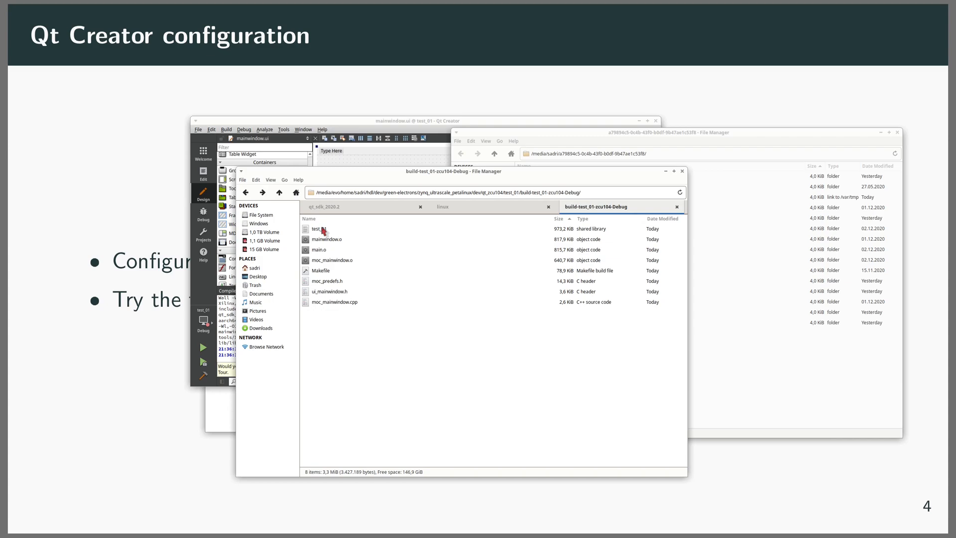
pyautogui.click(319, 228)
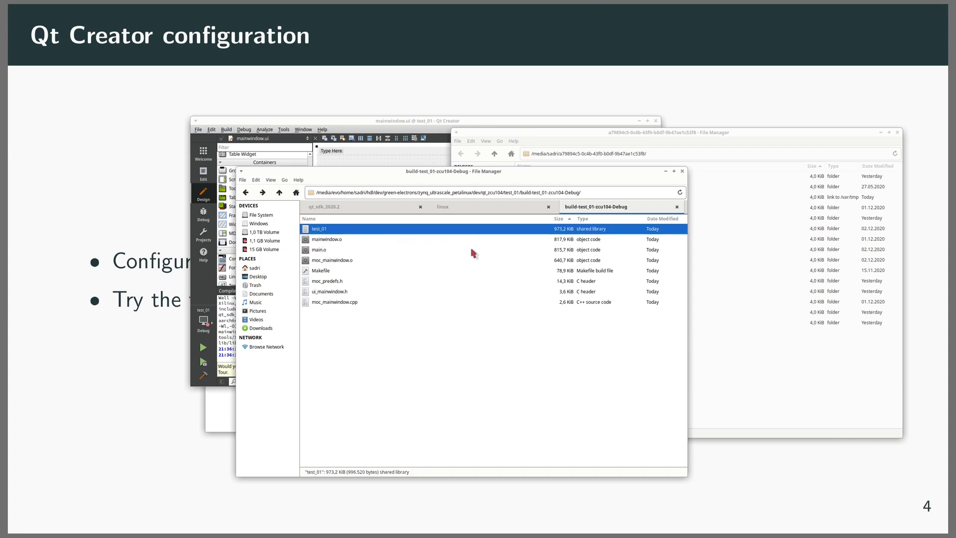
pyautogui.moveTo(412, 238)
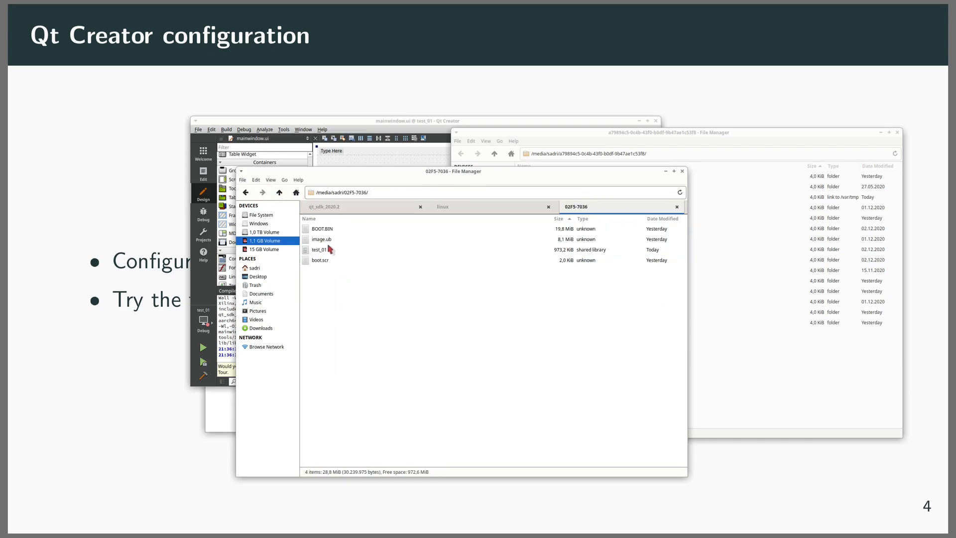
pyautogui.click(319, 249)
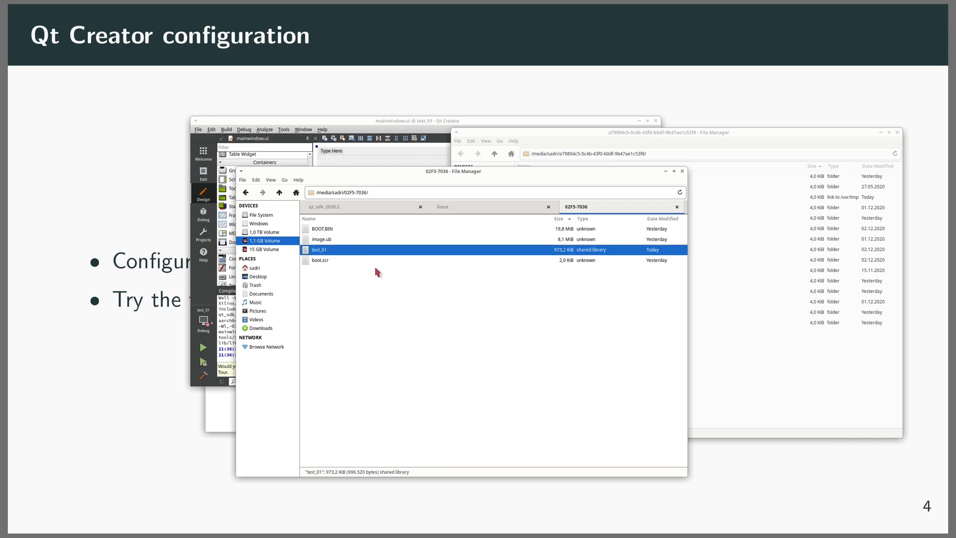
pyautogui.rightClick(263, 240)
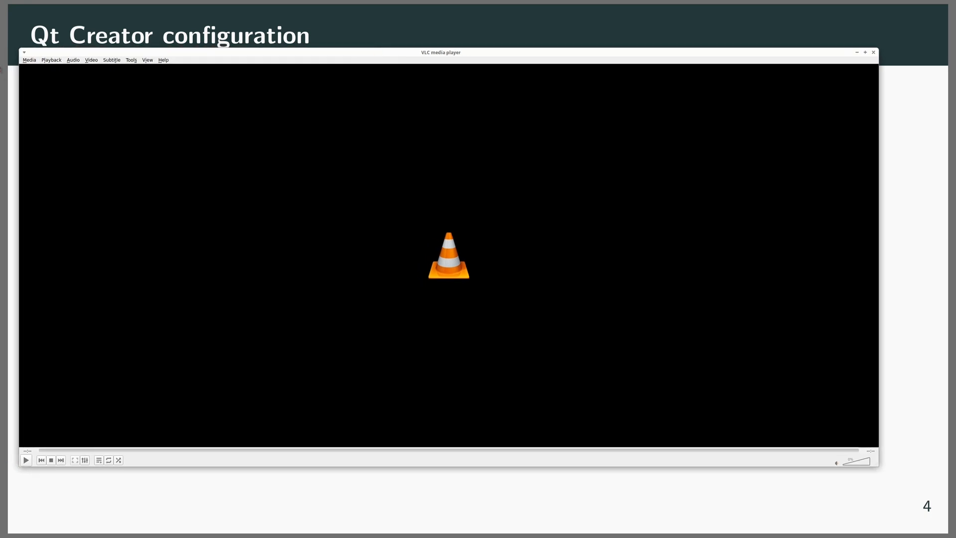
# Play the /dev/video5 capture device in VLC and reposition the player window.
pyautogui.click(28, 60)
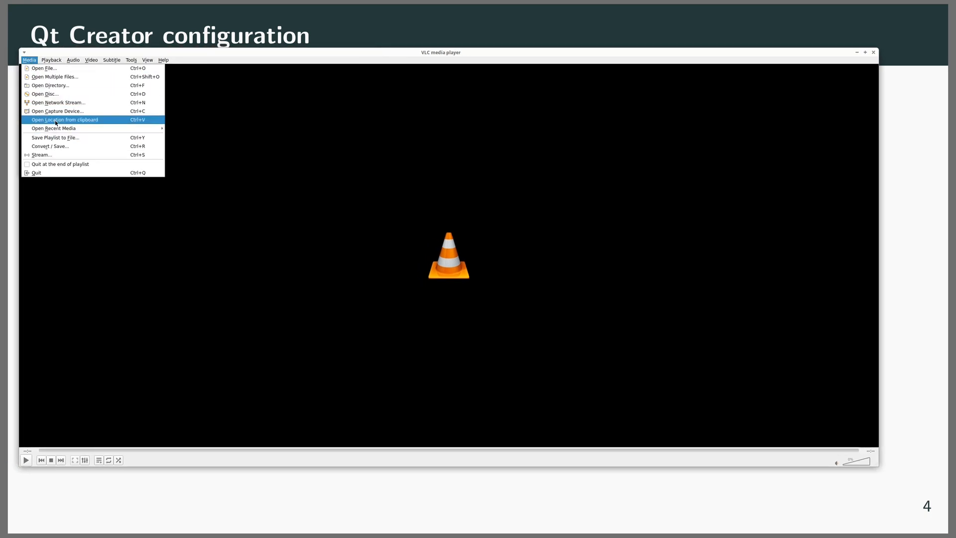
pyautogui.click(57, 111)
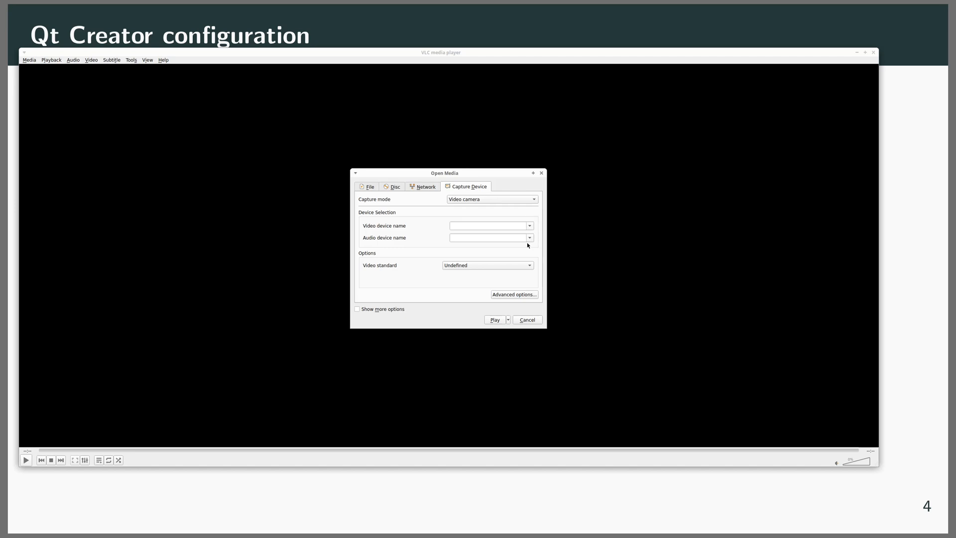
pyautogui.write('/dev/video5')
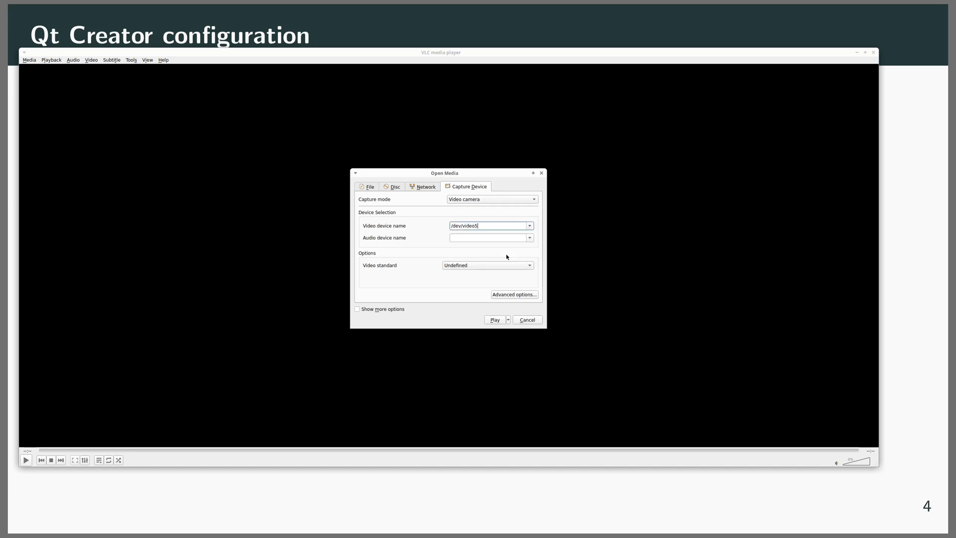
pyautogui.click(494, 320)
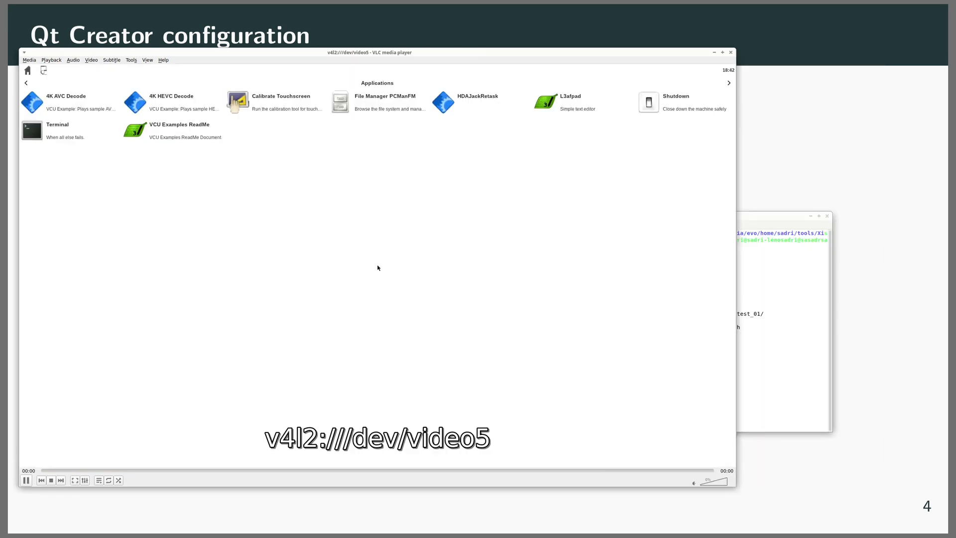
pyautogui.moveTo(368, 51); pyautogui.dragTo(427, 54)
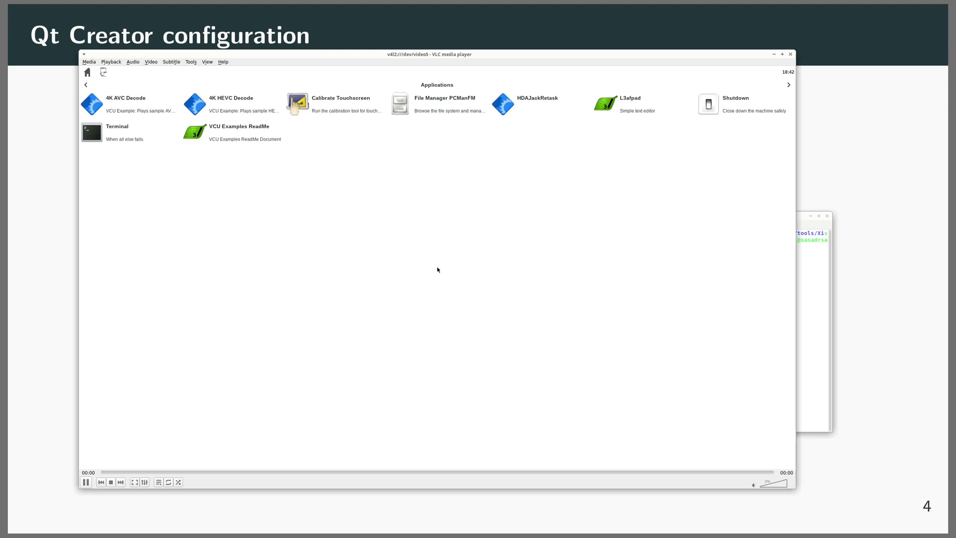
pyautogui.moveTo(179, 166)
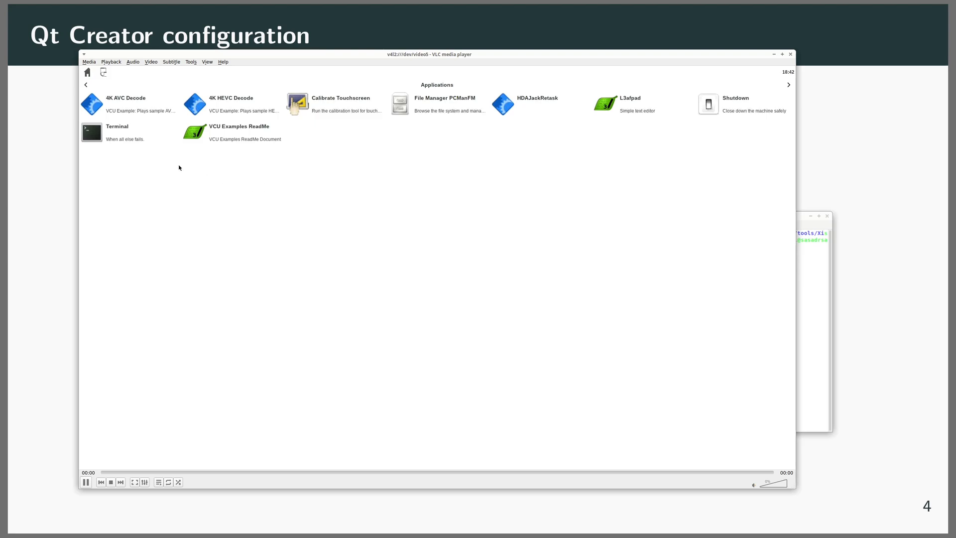
pyautogui.moveTo(94, 135)
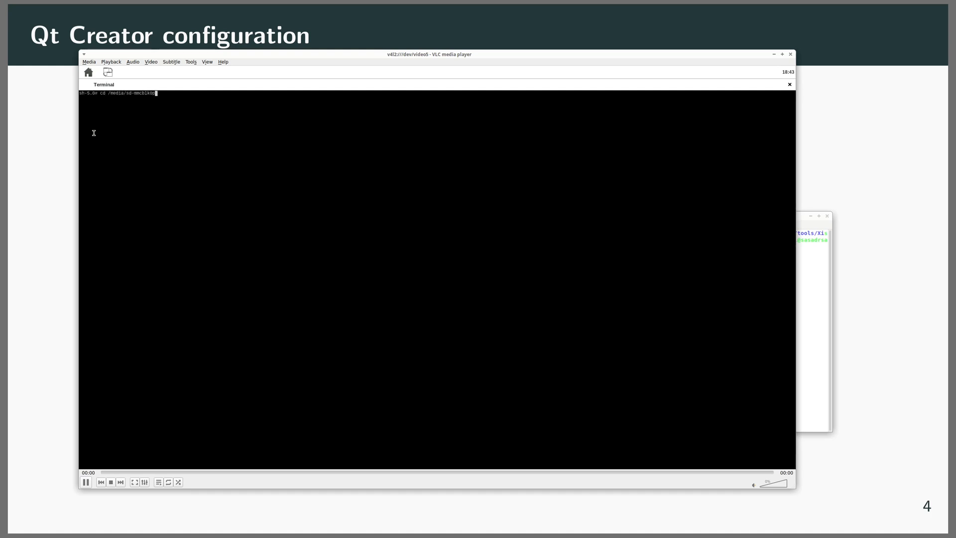
# List the SD card files in the board terminal and launch ./test_01.
pyautogui.write('1')
pyautogui.write('ls')
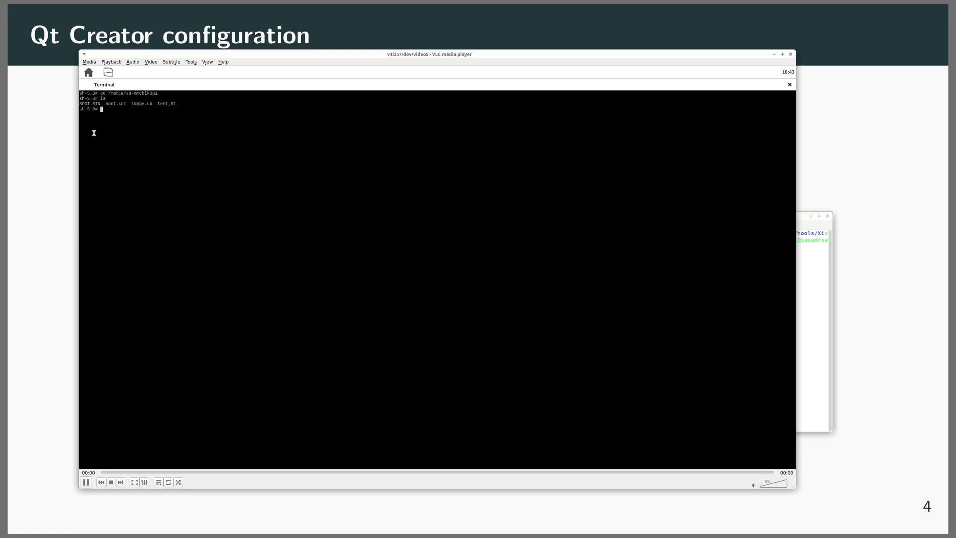
pyautogui.write('ll')
pyautogui.write('ls -l')
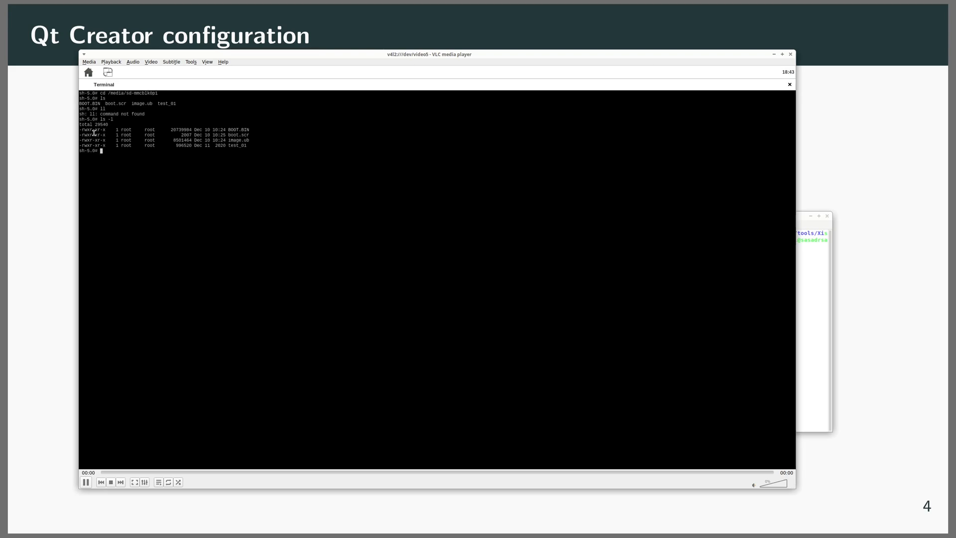
pyautogui.write('./')
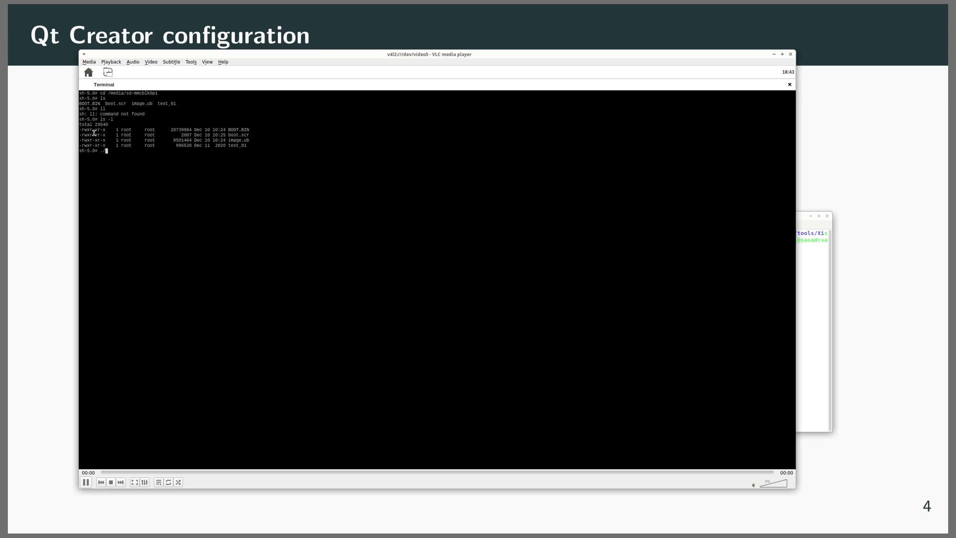
pyautogui.write('test_01')
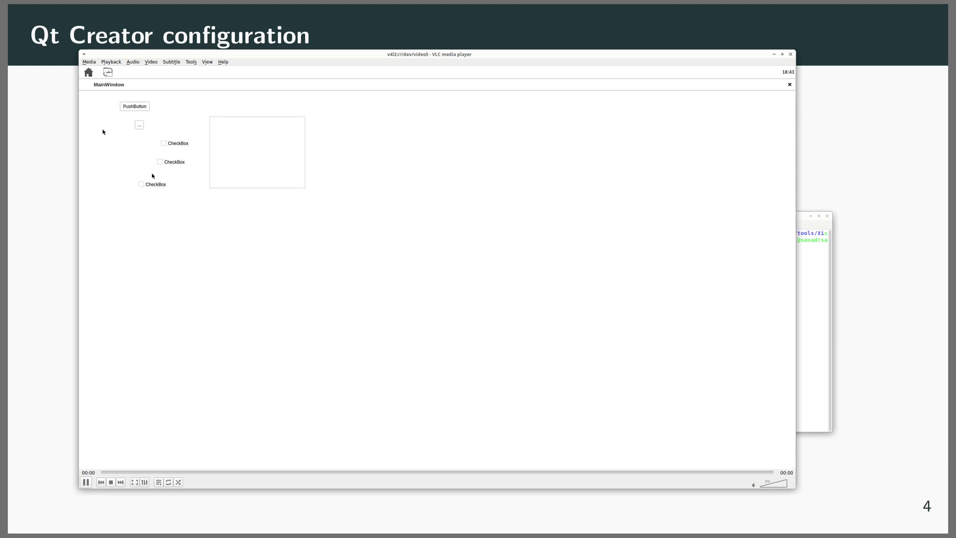
# Tick the bottom and middle checkboxes in the test_01 MainWindow.
pyautogui.click(141, 184)
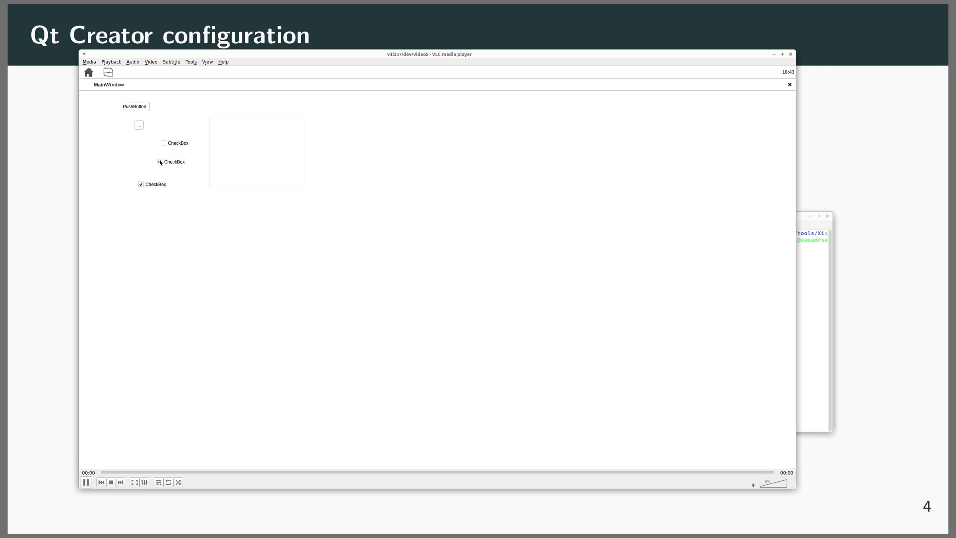
pyautogui.click(160, 161)
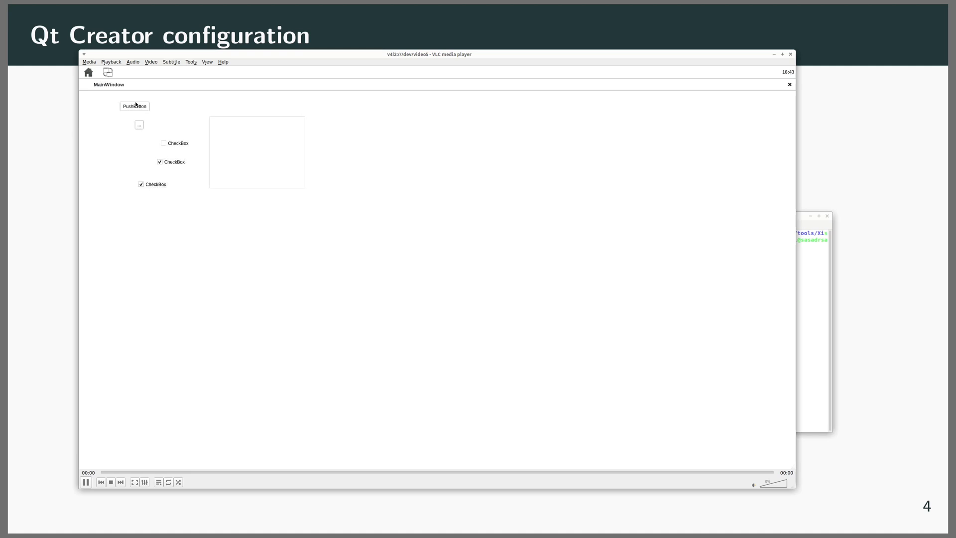
pyautogui.moveTo(571, 68)
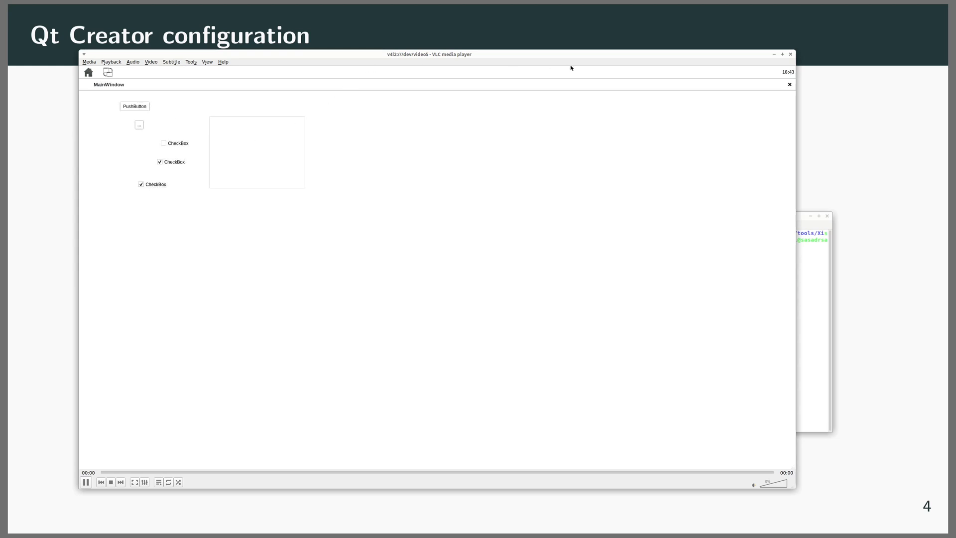